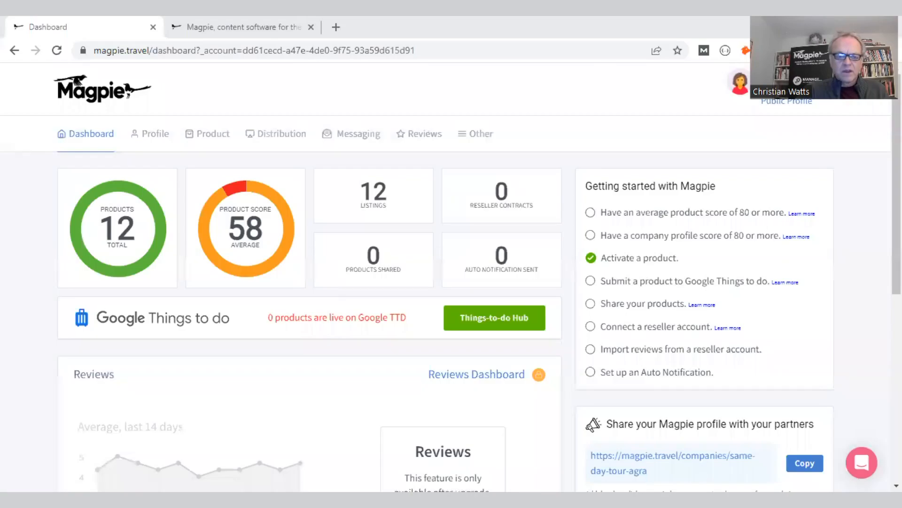
pyautogui.moveTo(603, 155)
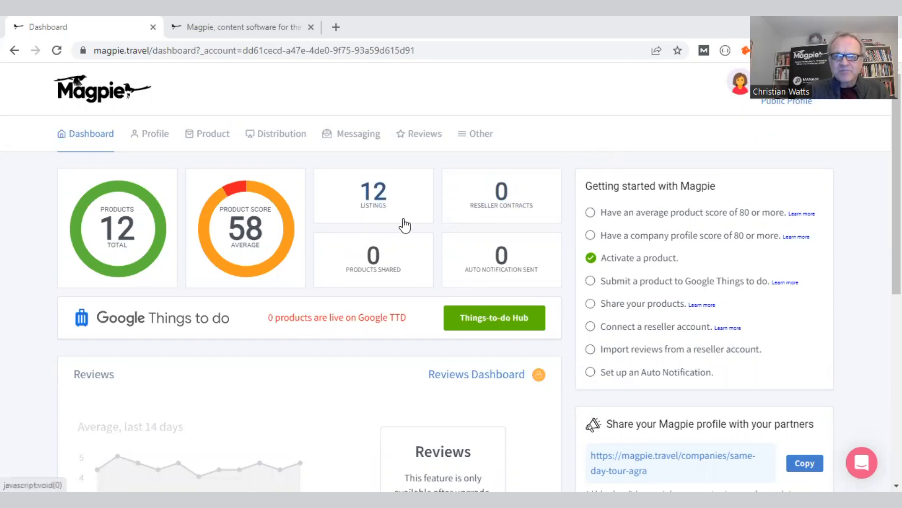
pyautogui.moveTo(401, 224)
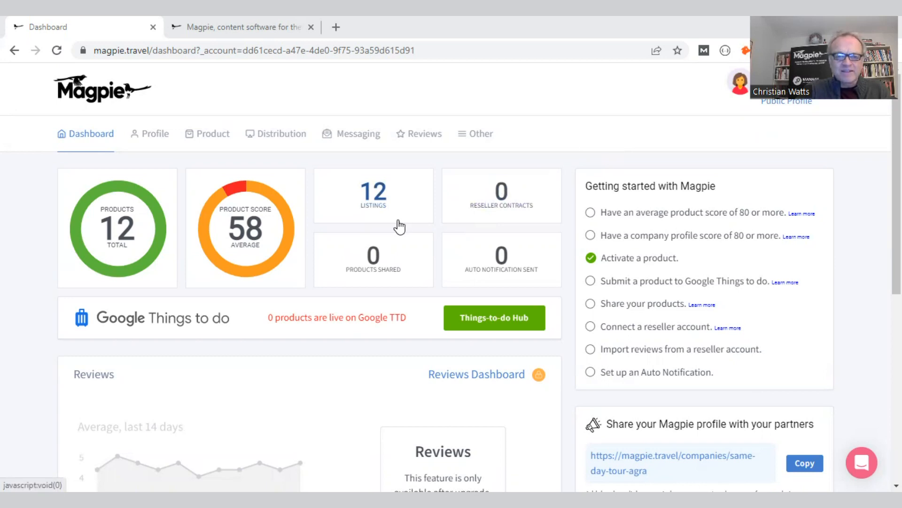
pyautogui.moveTo(399, 225)
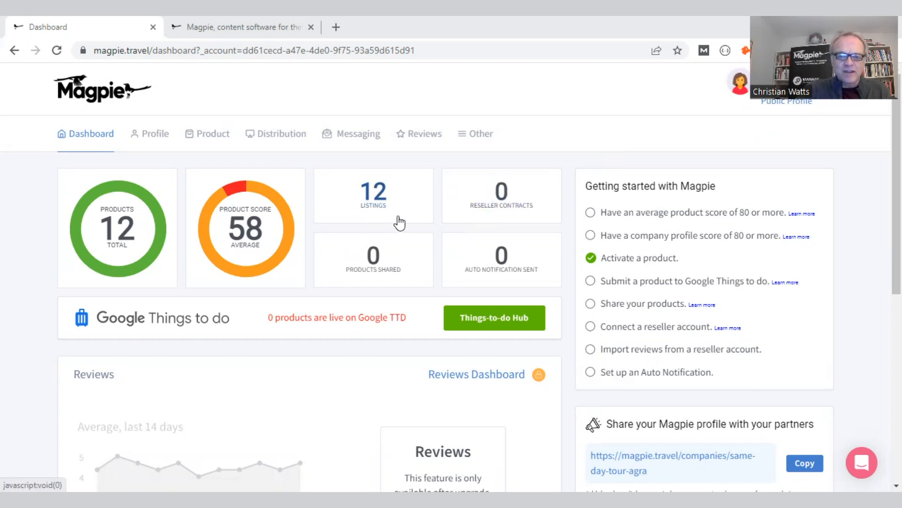
pyautogui.moveTo(433, 263)
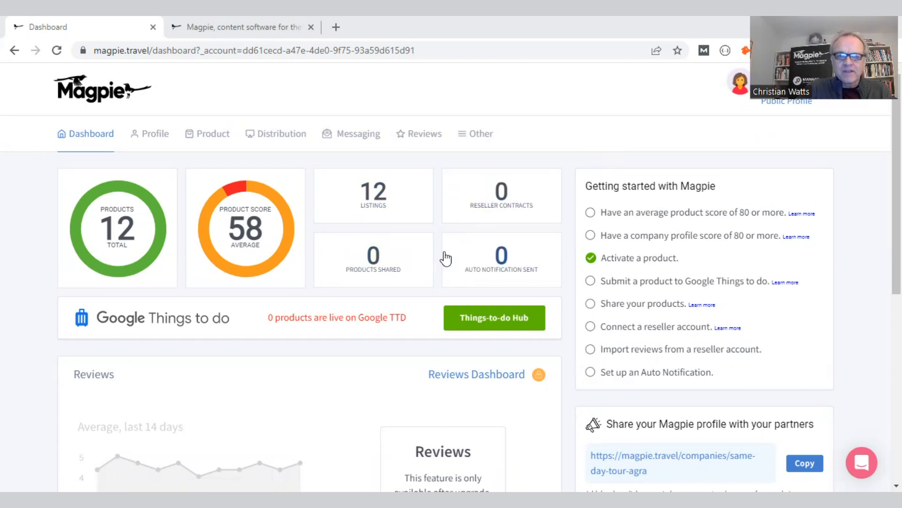
pyautogui.moveTo(410, 194)
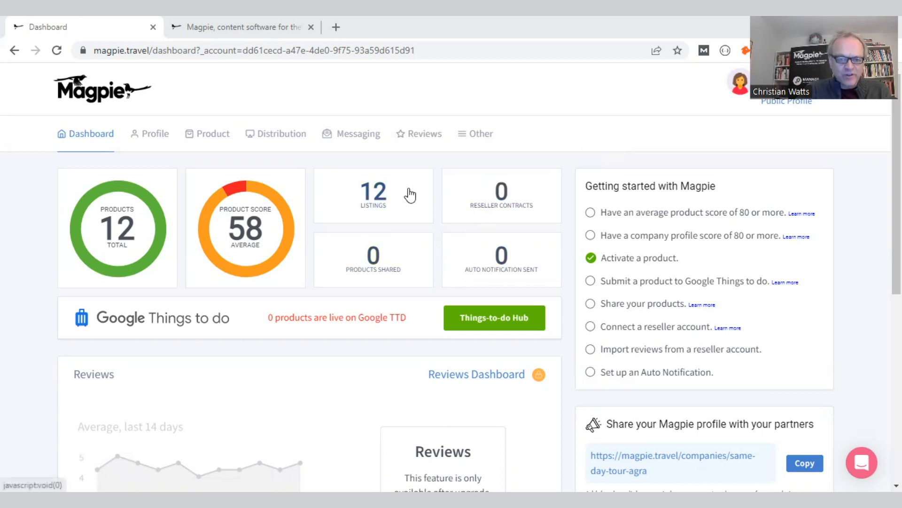
pyautogui.moveTo(447, 299)
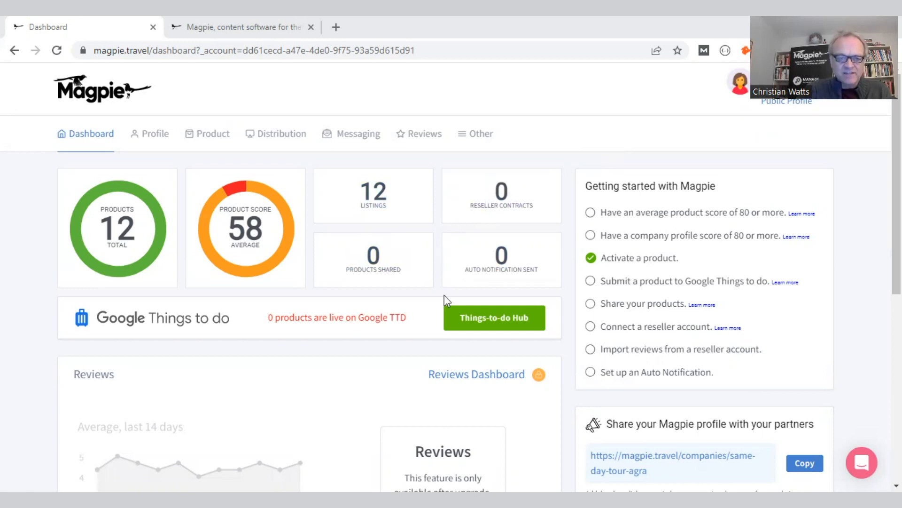
pyautogui.moveTo(352, 298)
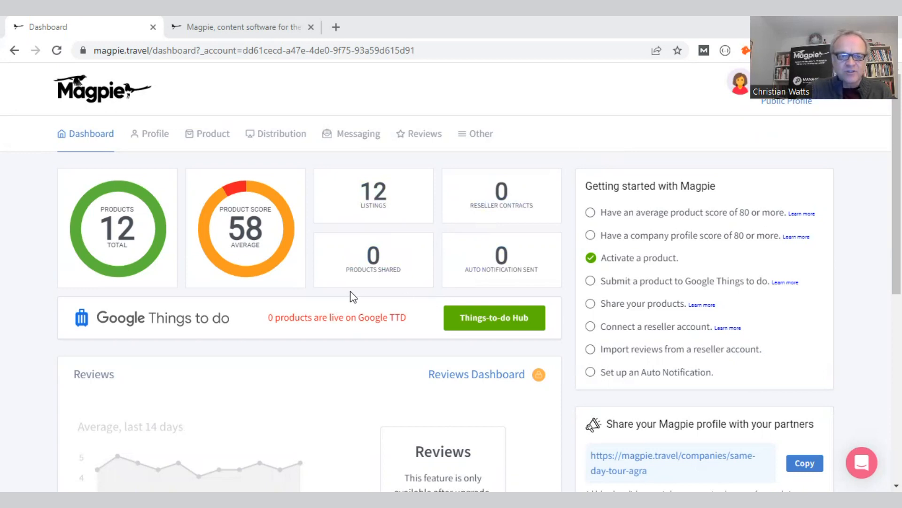
pyautogui.moveTo(298, 309)
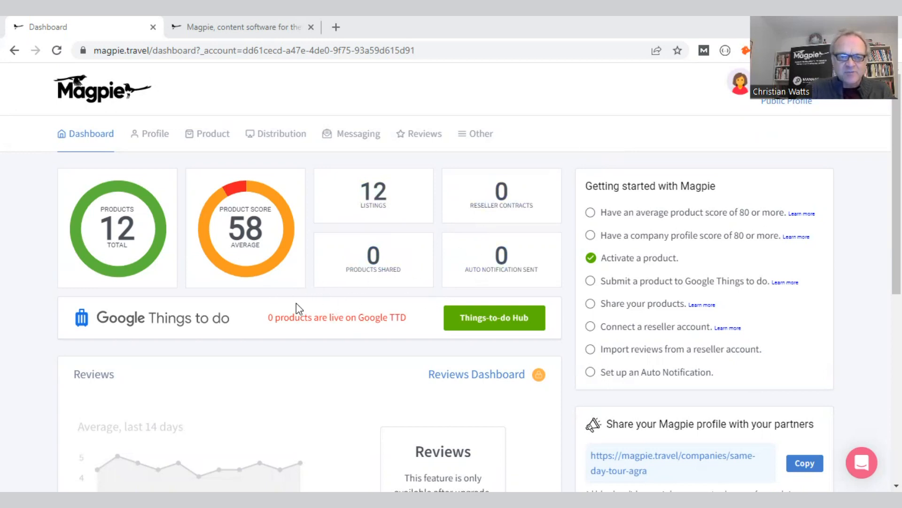
pyautogui.moveTo(224, 165)
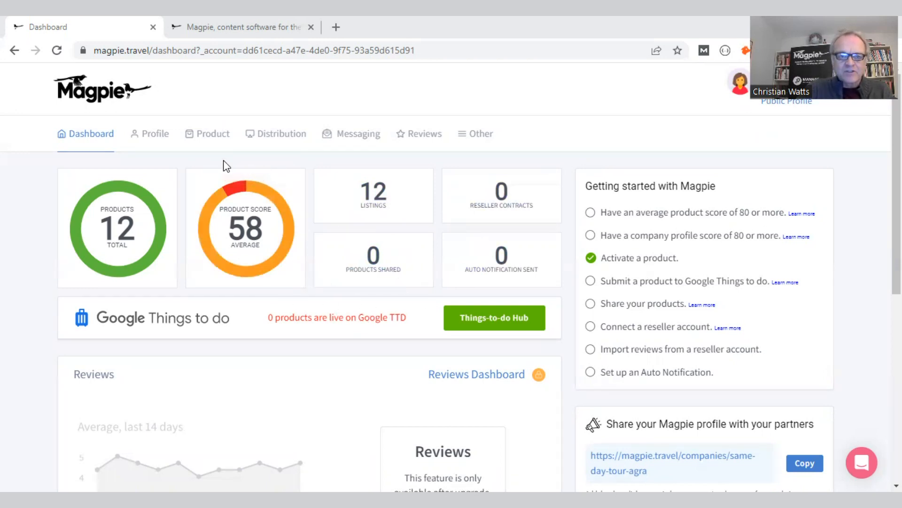
# - Open the Private Car Taj Mahal Tour product from My Products for editing
pyautogui.click(213, 134)
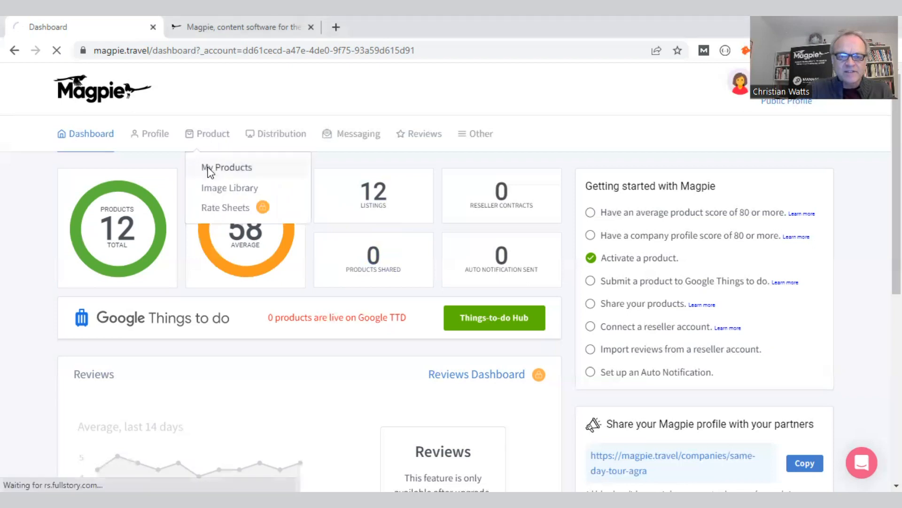
pyautogui.click(226, 167)
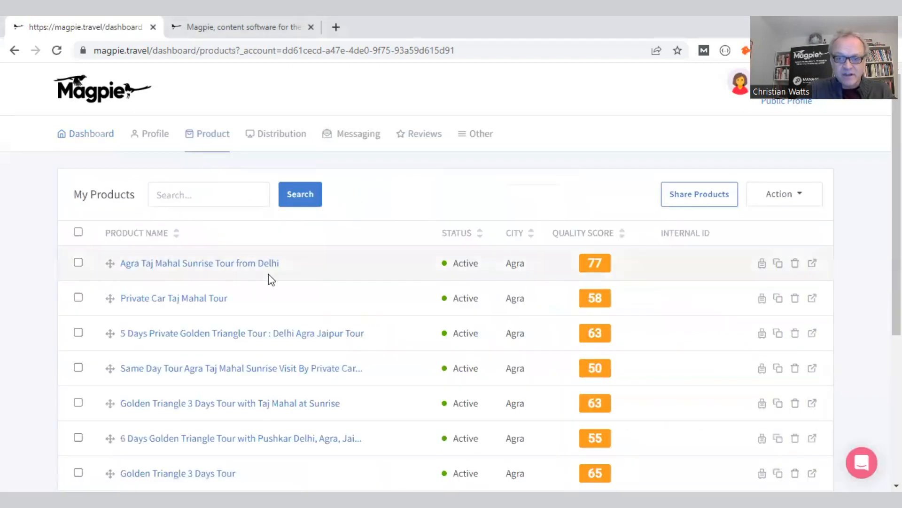
pyautogui.moveTo(250, 320)
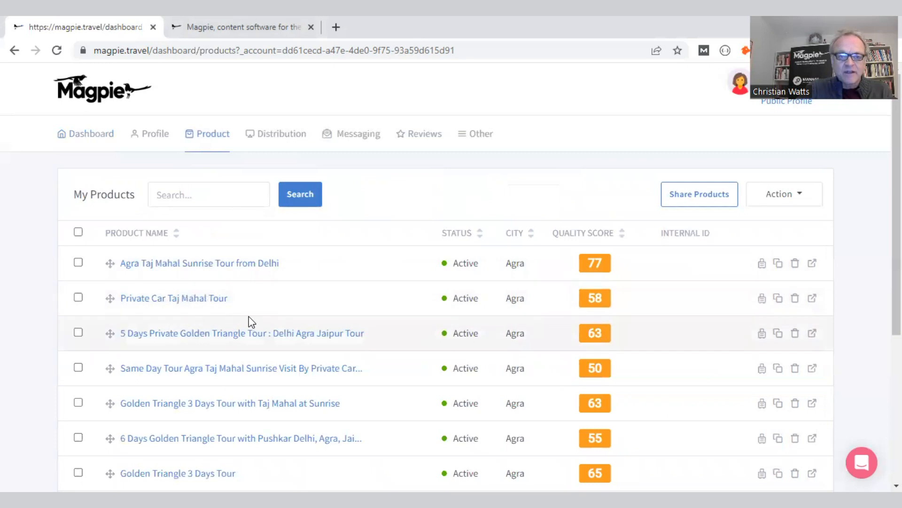
pyautogui.click(173, 298)
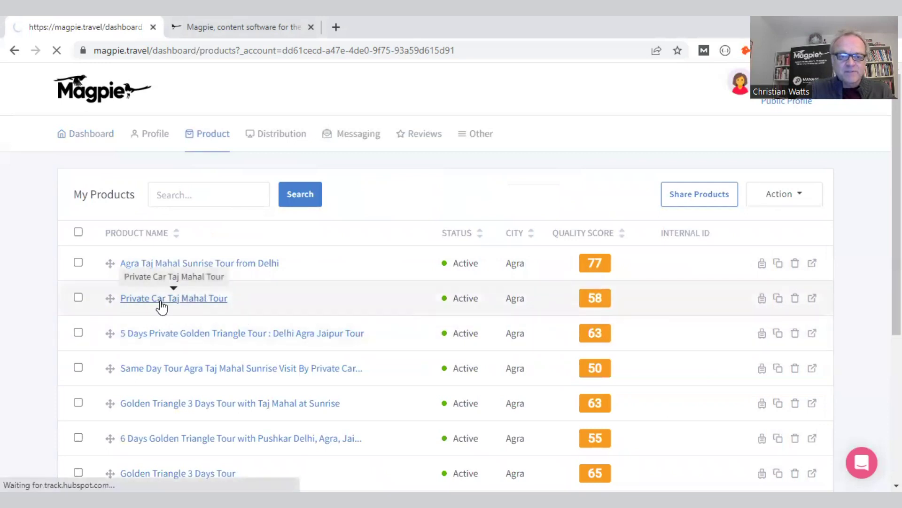
pyautogui.click(173, 298)
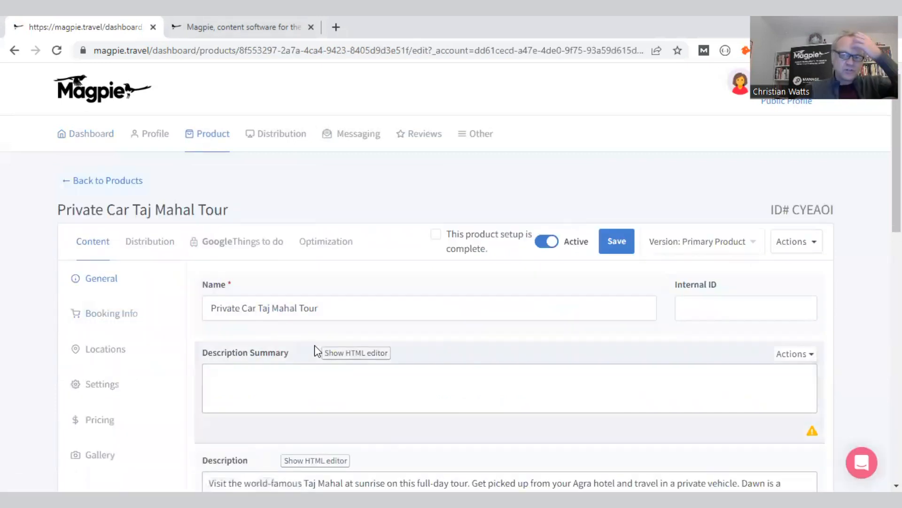
# - Review the tour's five quality-score suggestions and reach the BETA Optimize your Content panel
pyautogui.click(325, 242)
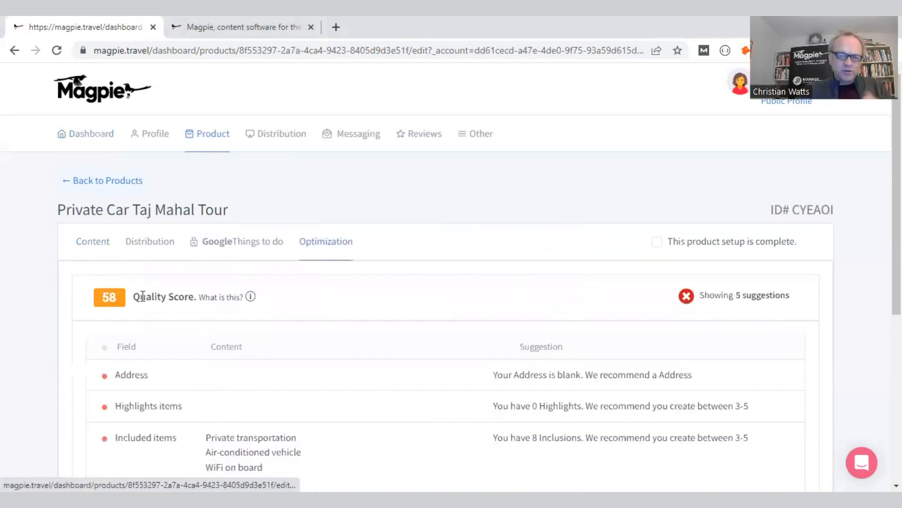
pyautogui.scroll(-3)
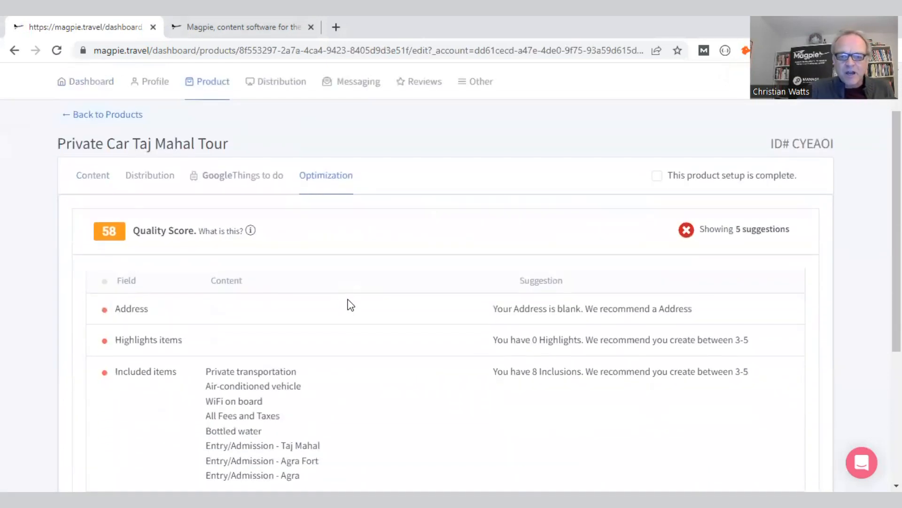
pyautogui.moveTo(440, 350)
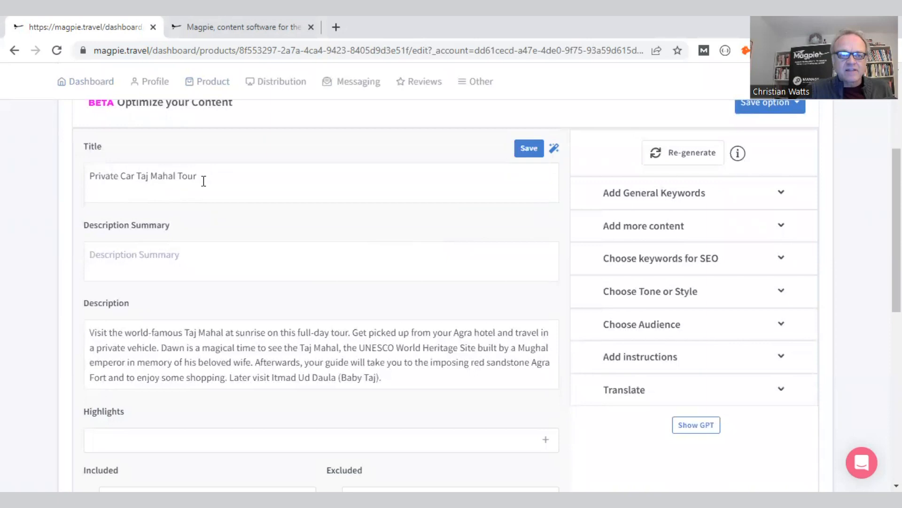
pyautogui.scroll(-3)
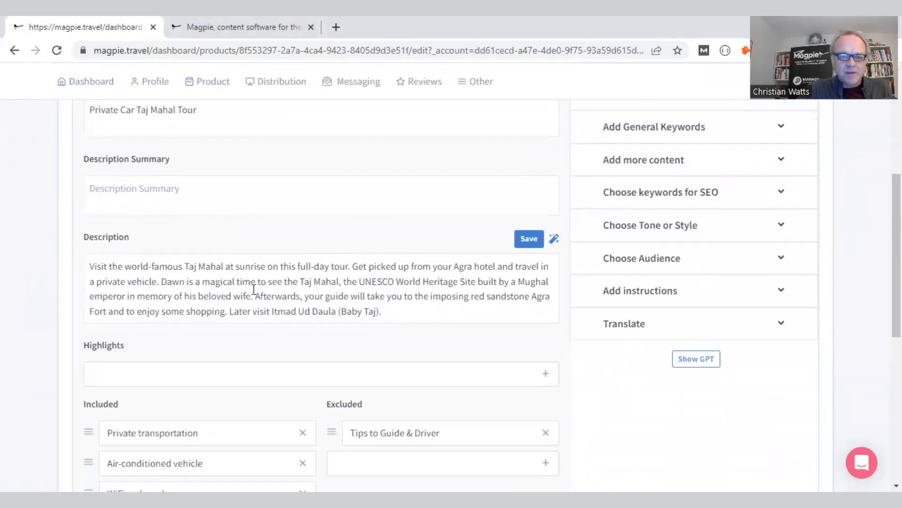
pyautogui.scroll(-3)
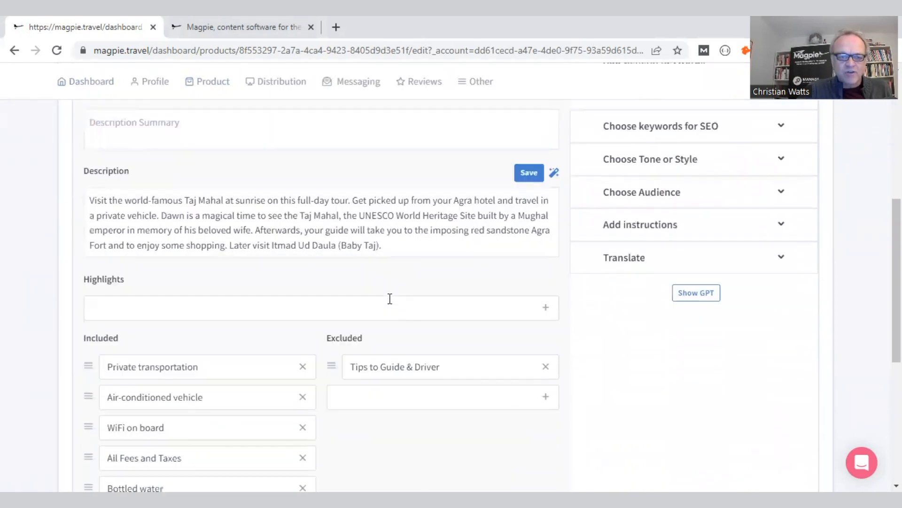
pyautogui.scroll(-3)
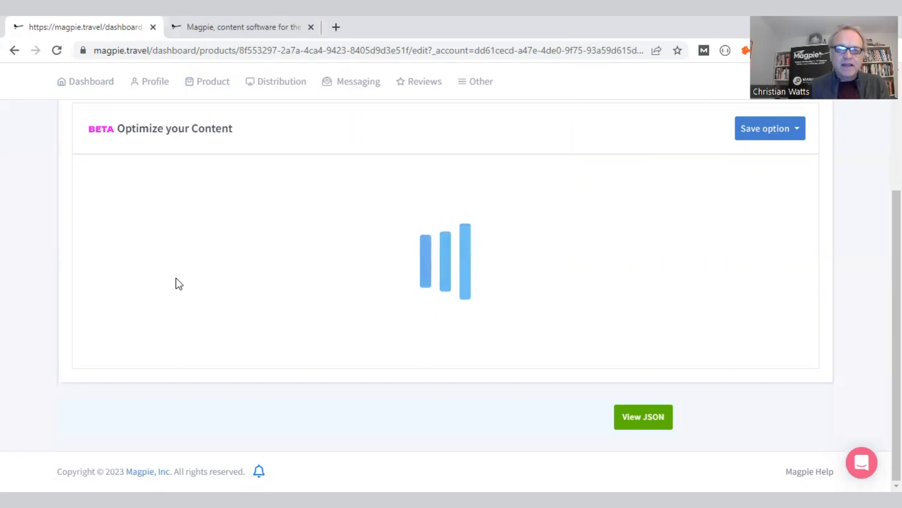
pyautogui.moveTo(196, 281)
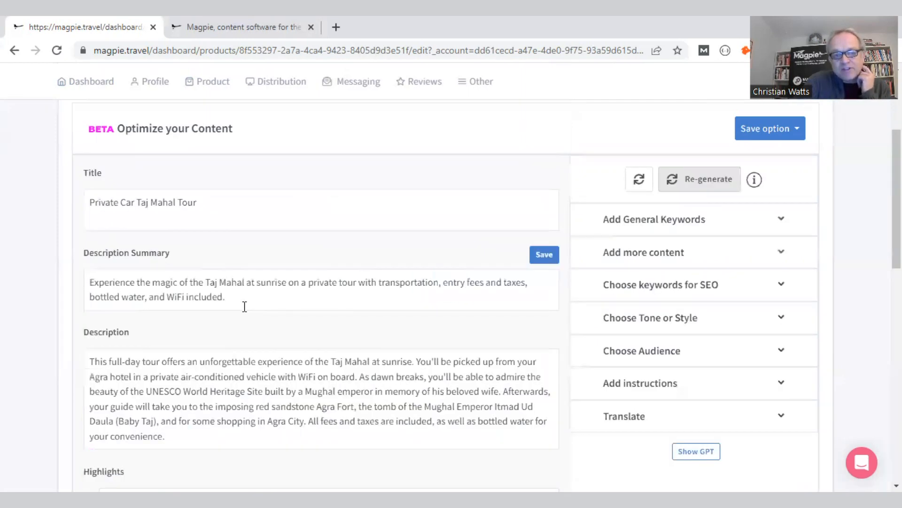
# - Scroll through the re-generated English summary, description and highlights
pyautogui.scroll(-3)
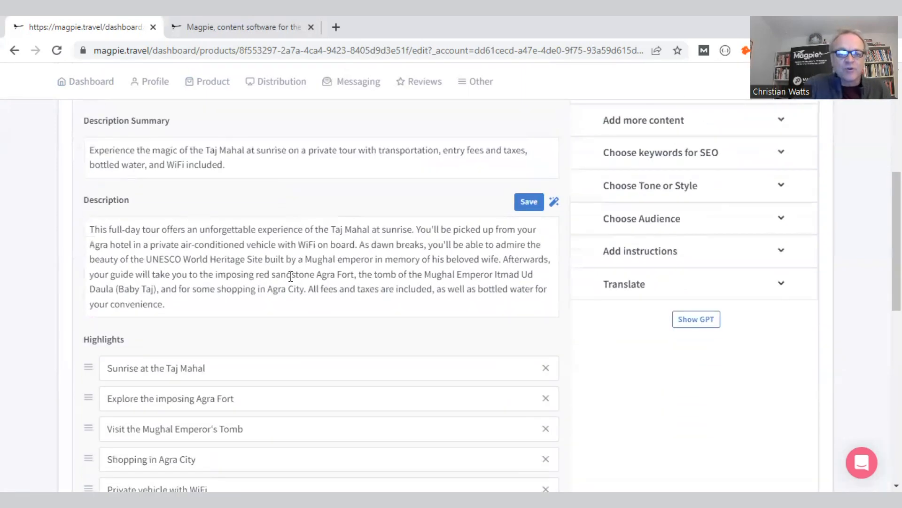
pyautogui.moveTo(258, 304)
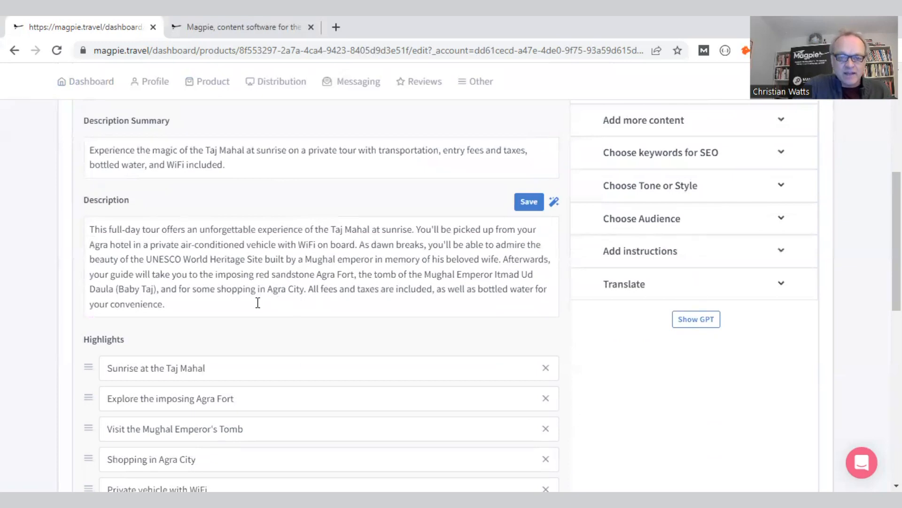
pyautogui.scroll(-3)
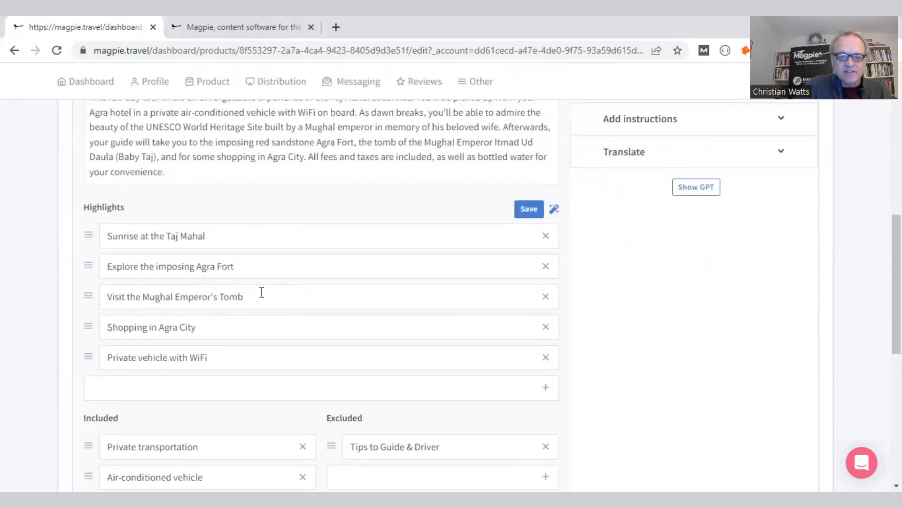
pyautogui.scroll(-3)
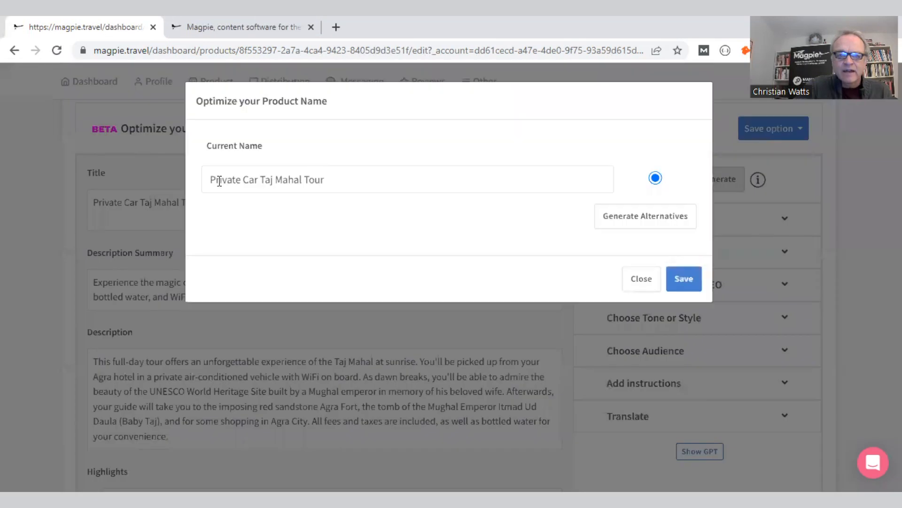
# - Generate alternative names and select Private Agra Taj Mahal Tour as the title
pyautogui.click(645, 216)
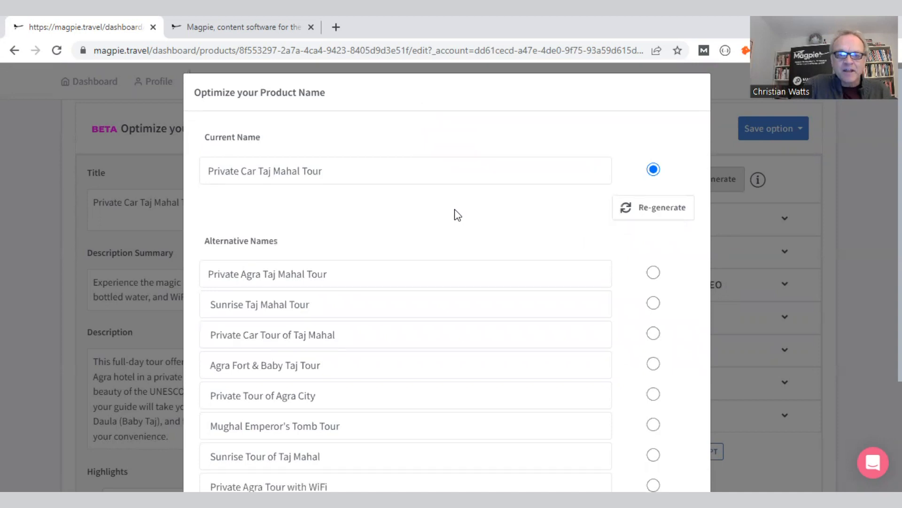
pyautogui.scroll(-3)
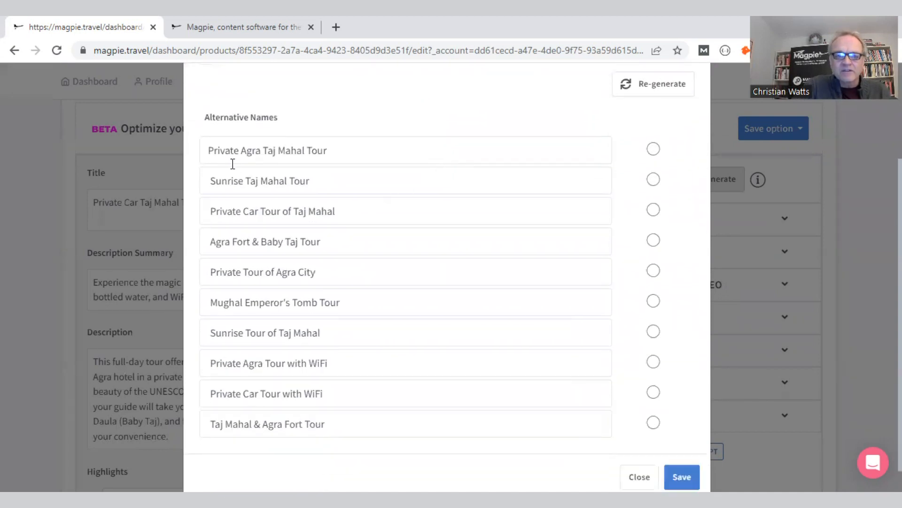
pyautogui.click(652, 149)
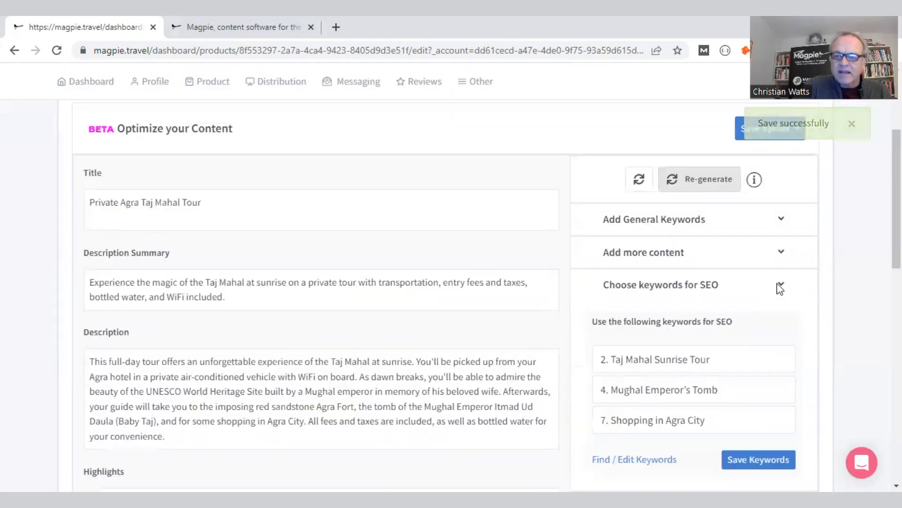
# - Save Taj Mahal Private Tour, Agra Fort Sightseeing and UNESCO World Heritage Site as SEO keywords
pyautogui.tripleClick(654, 359)
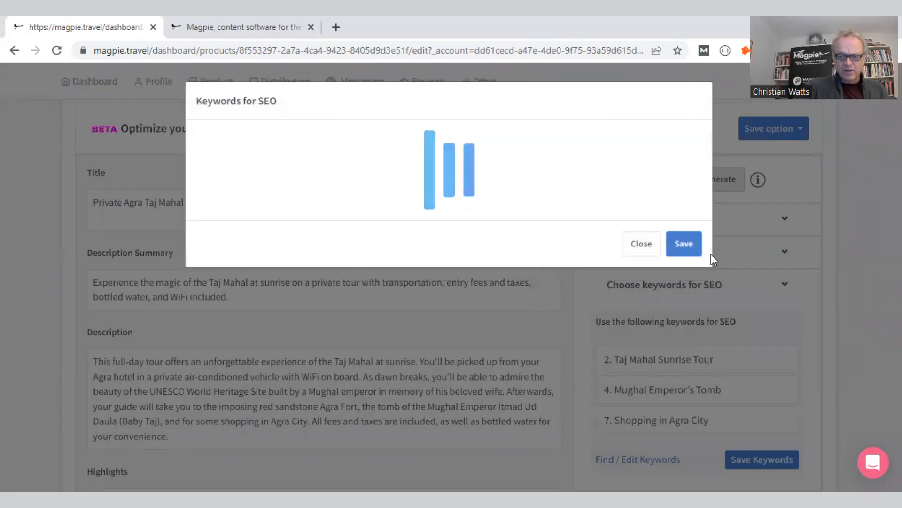
pyautogui.moveTo(310, 183)
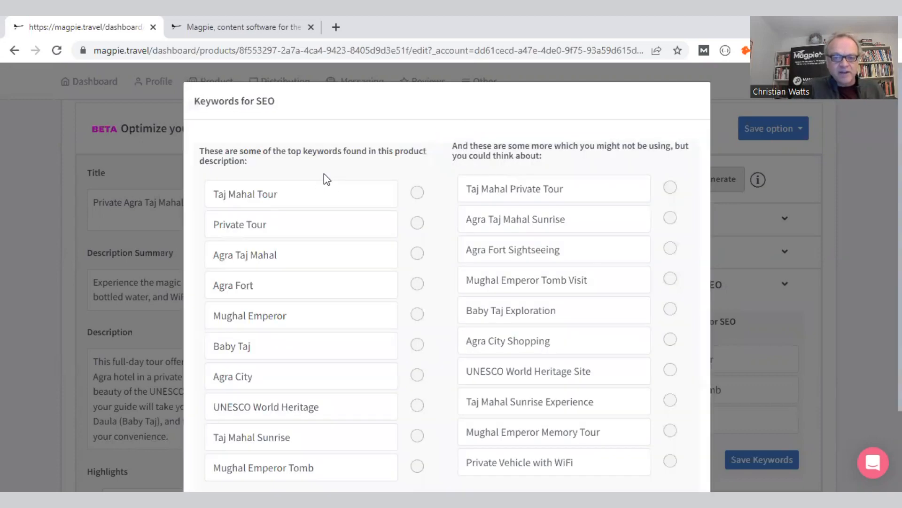
pyautogui.moveTo(370, 244)
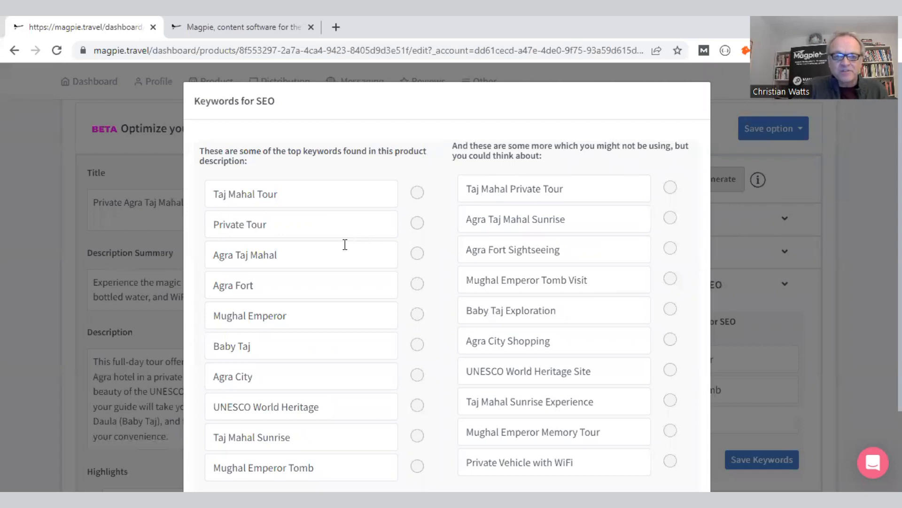
pyautogui.moveTo(485, 201)
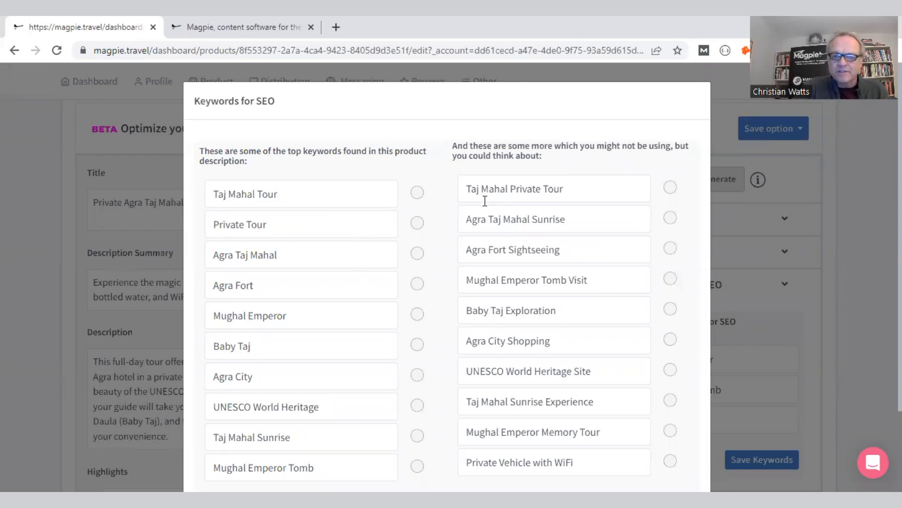
pyautogui.moveTo(670, 196)
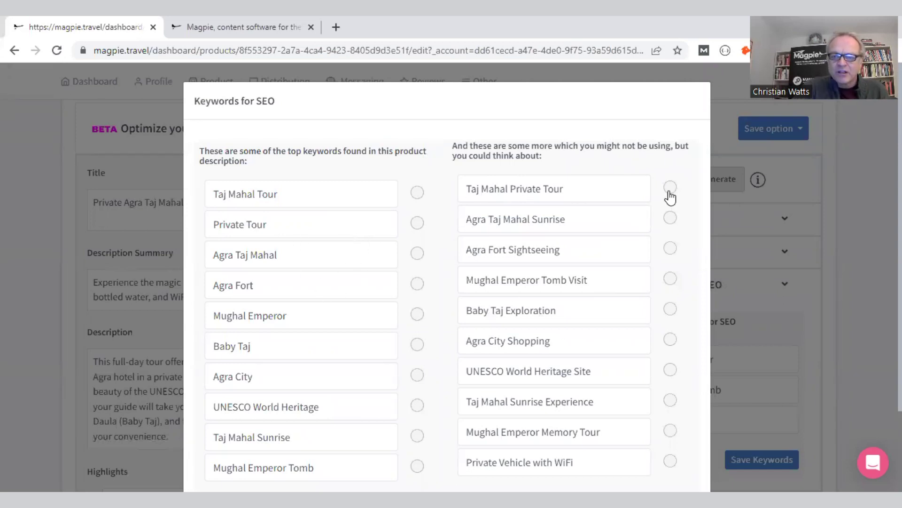
pyautogui.click(669, 187)
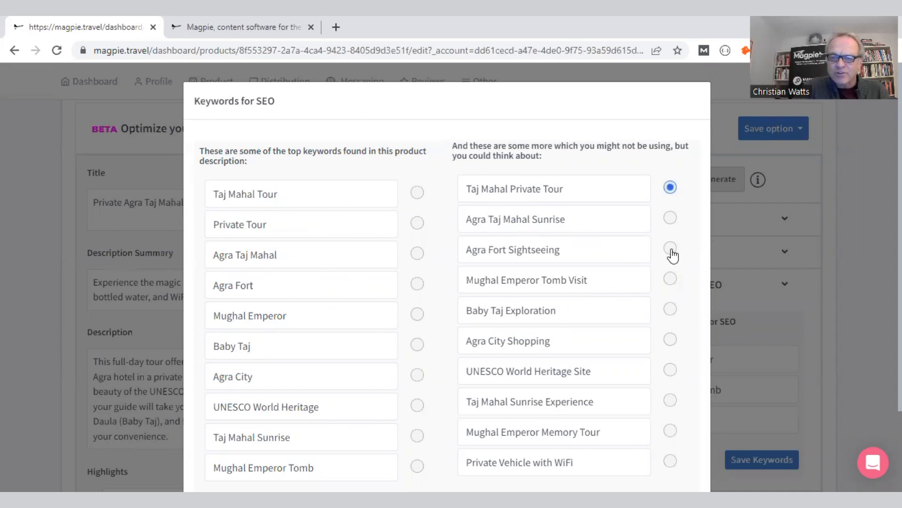
pyautogui.click(669, 254)
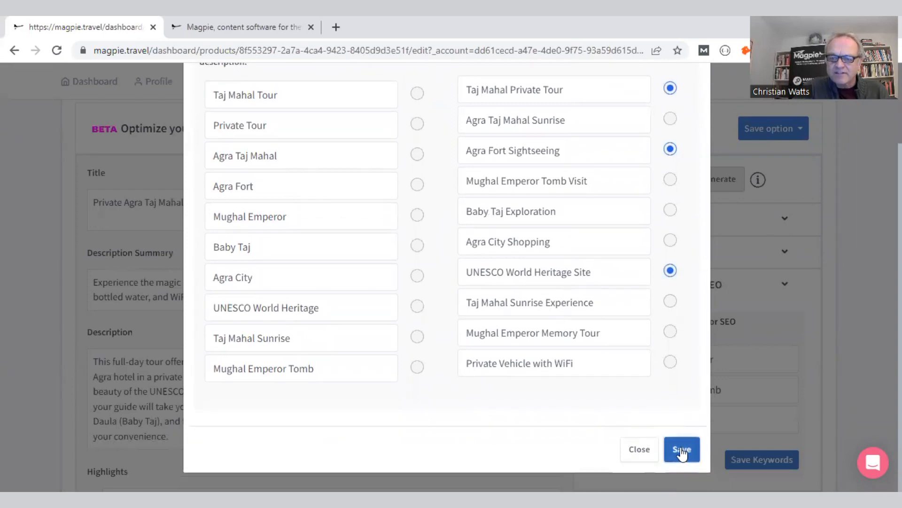
pyautogui.click(682, 449)
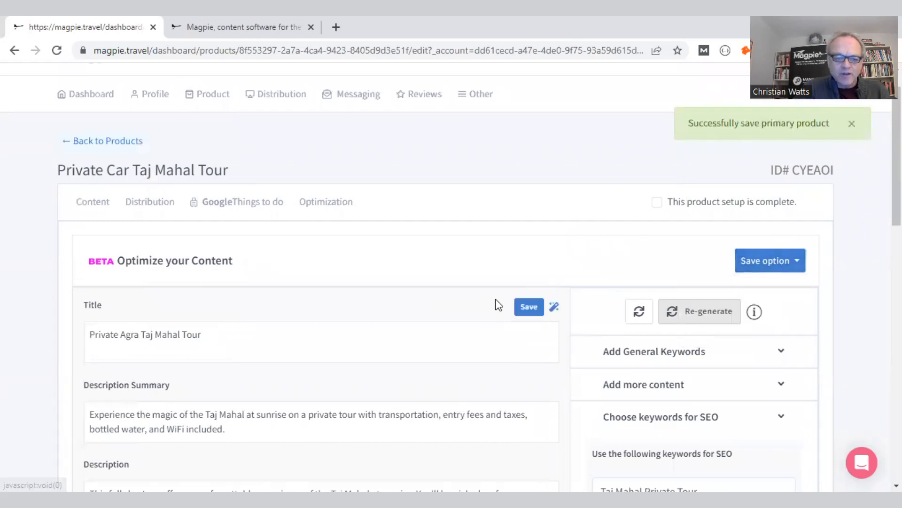
pyautogui.scroll(-3)
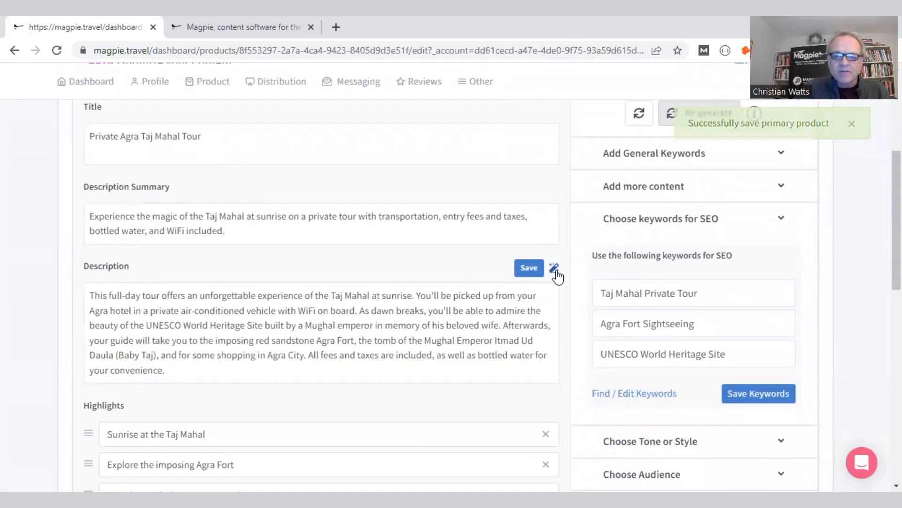
# - Generate a new description in SNAS tone with the audience left unset
pyautogui.click(554, 268)
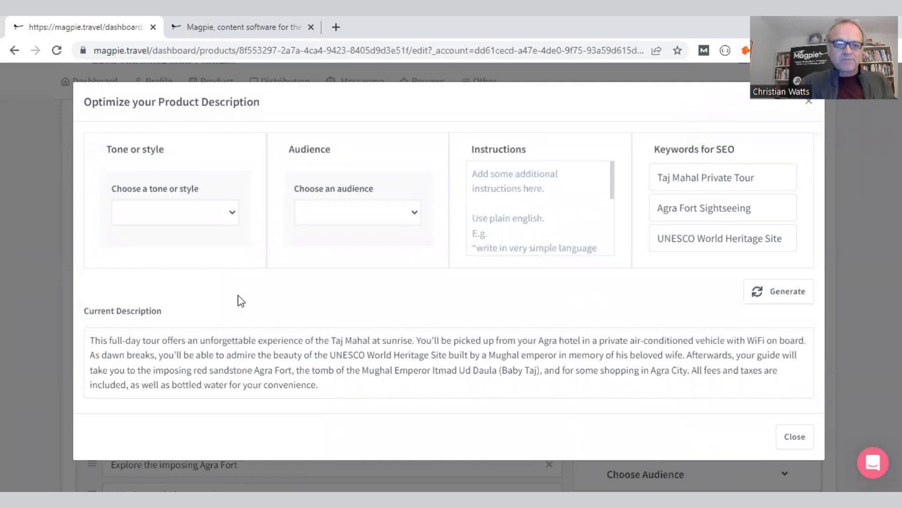
pyautogui.moveTo(216, 207)
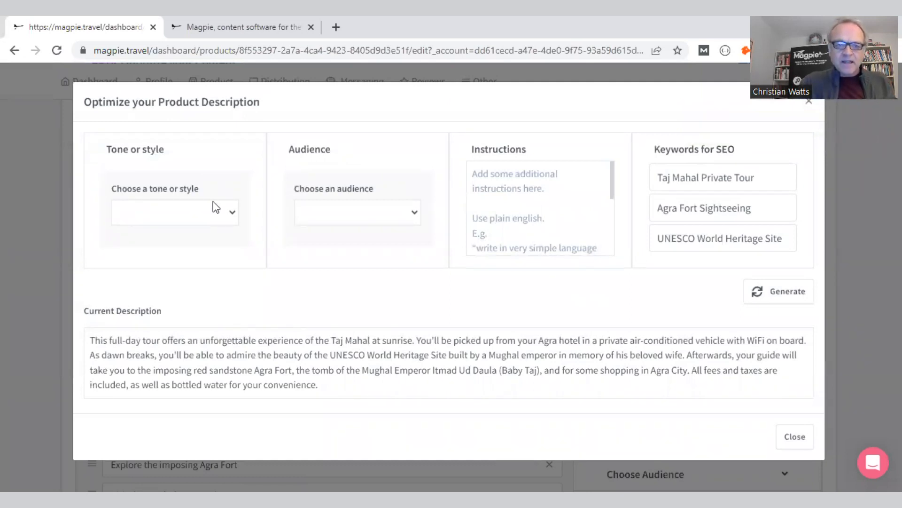
pyautogui.click(175, 211)
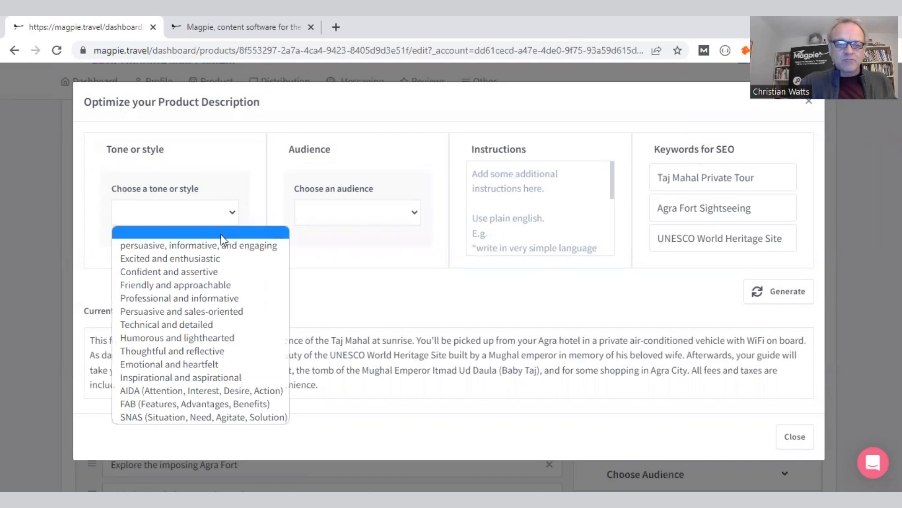
pyautogui.moveTo(198, 244)
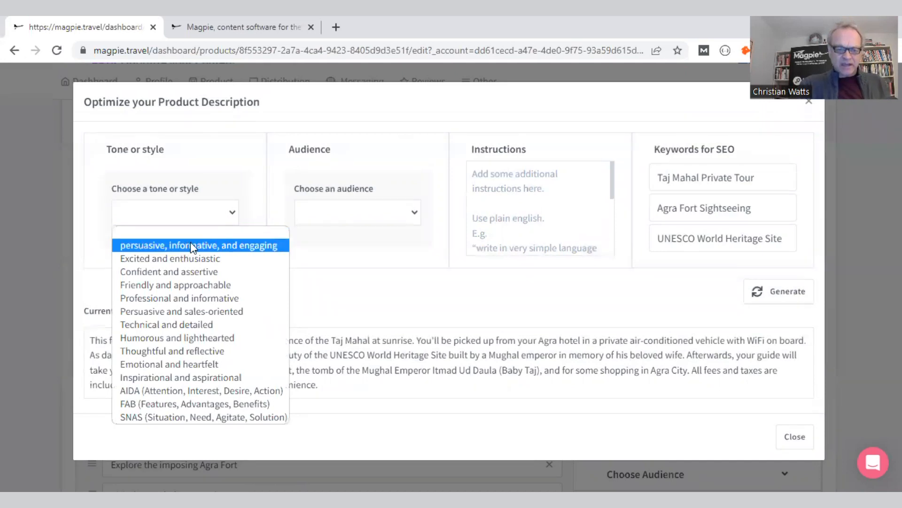
pyautogui.moveTo(219, 329)
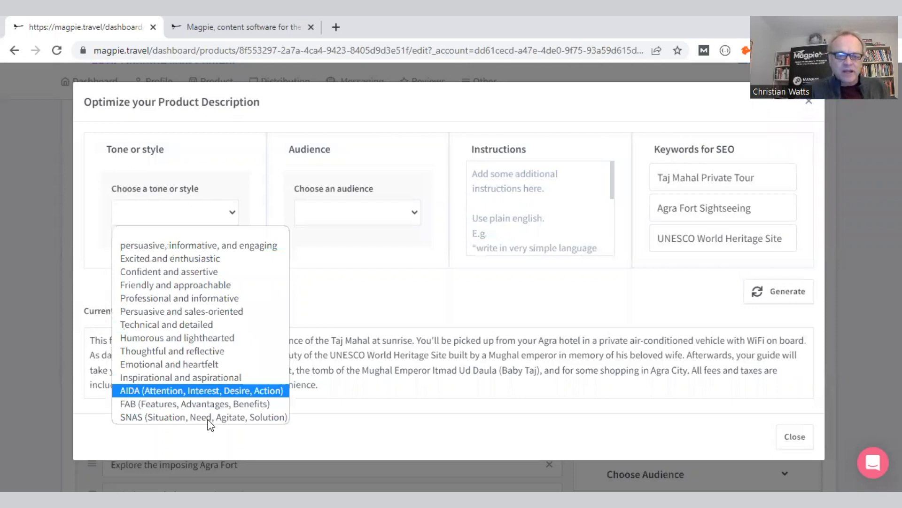
pyautogui.click(203, 416)
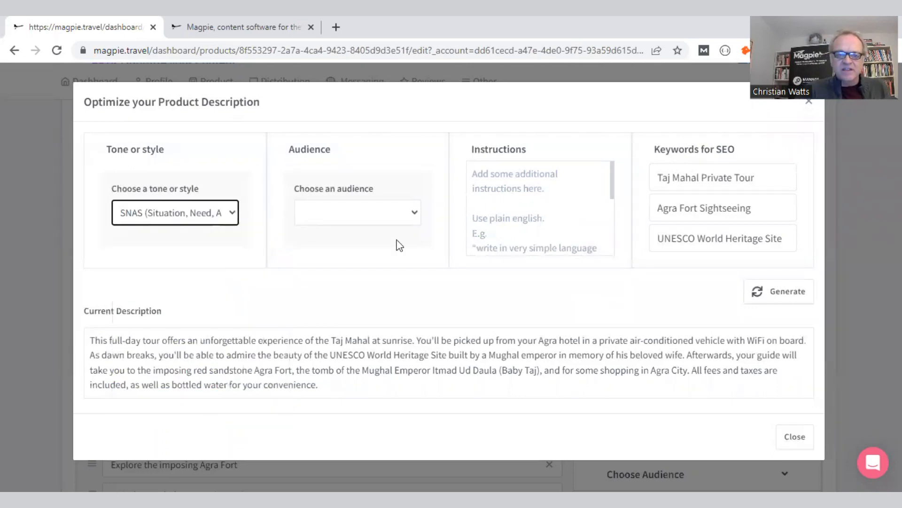
pyautogui.moveTo(412, 219)
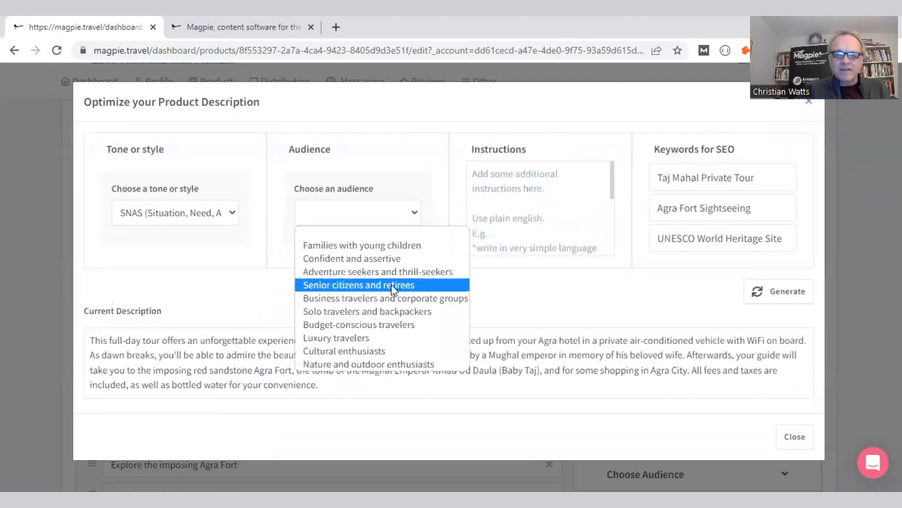
pyautogui.moveTo(431, 231)
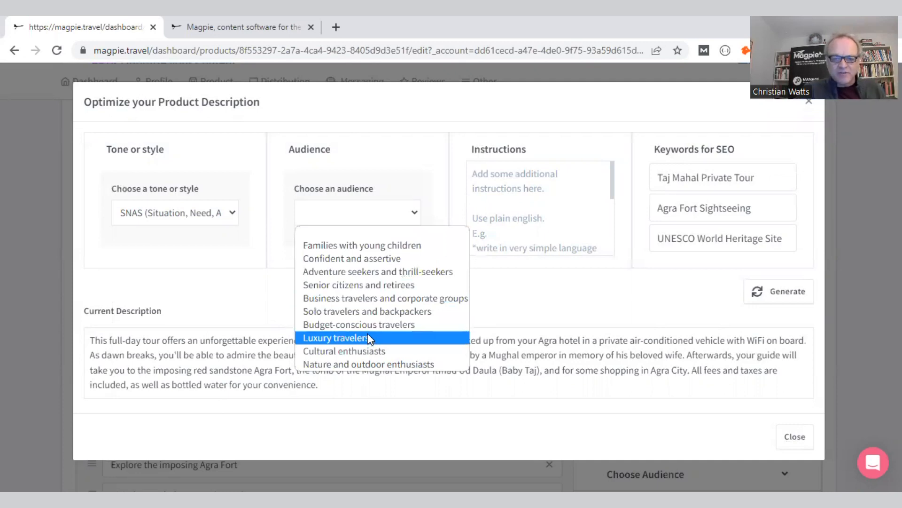
pyautogui.moveTo(372, 262)
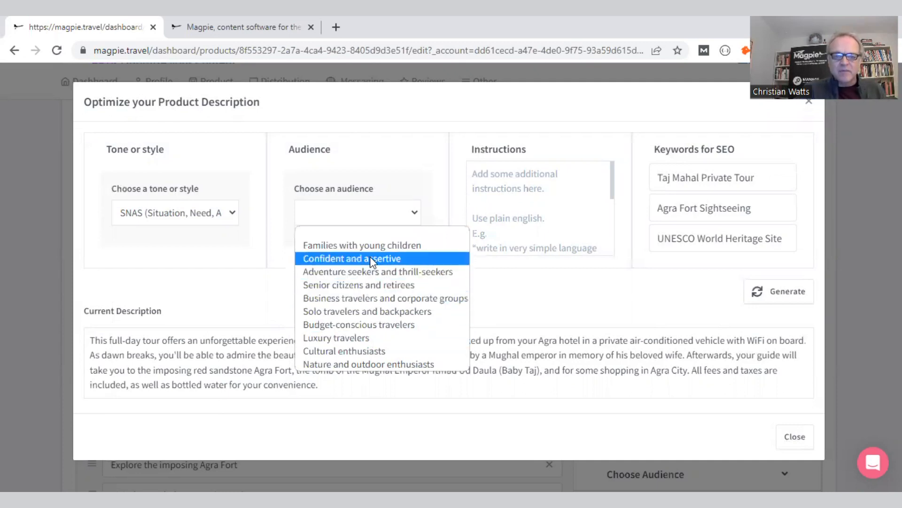
pyautogui.moveTo(440, 211)
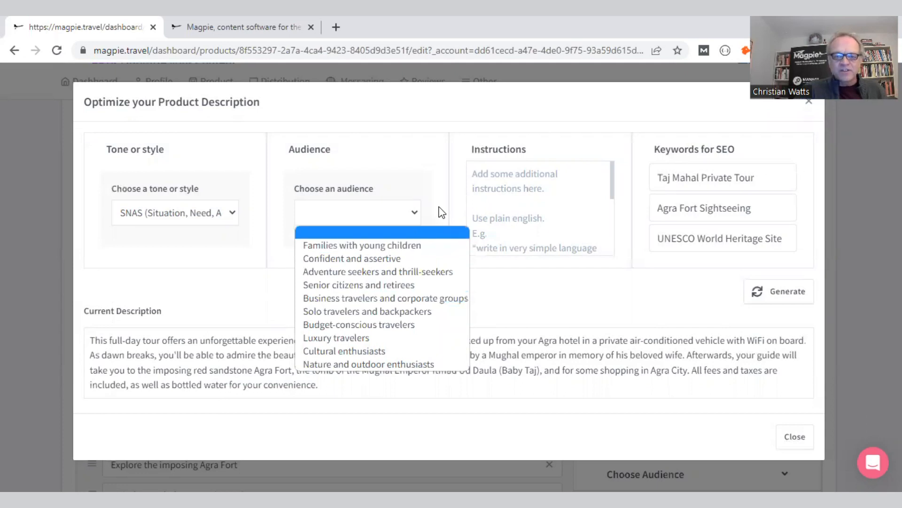
pyautogui.click(436, 213)
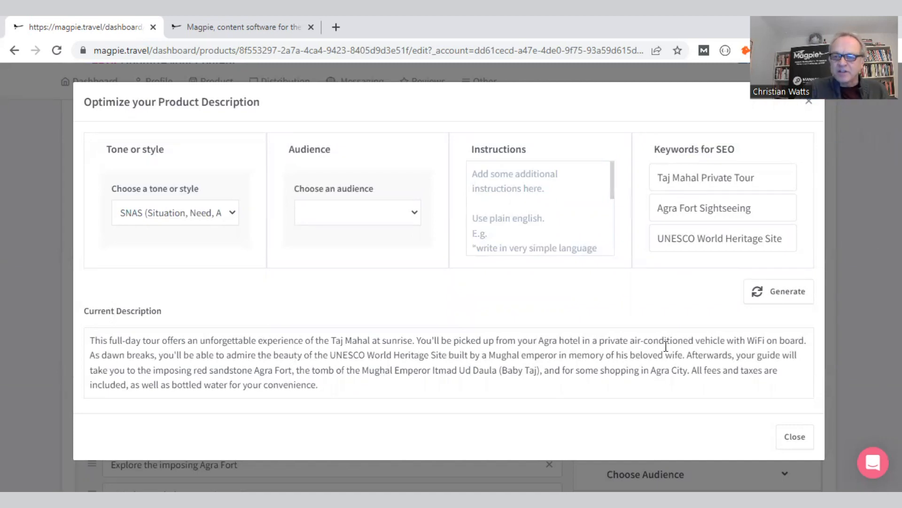
pyautogui.click(778, 291)
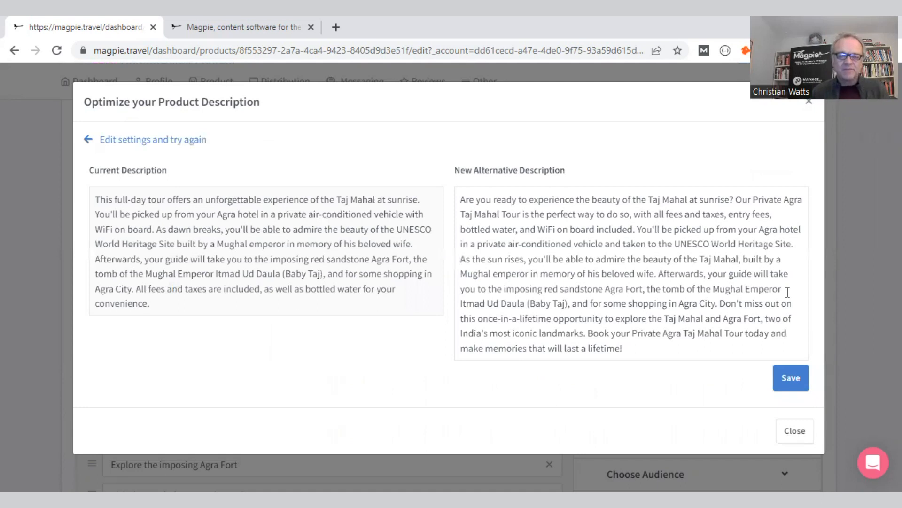
pyautogui.moveTo(827, 294)
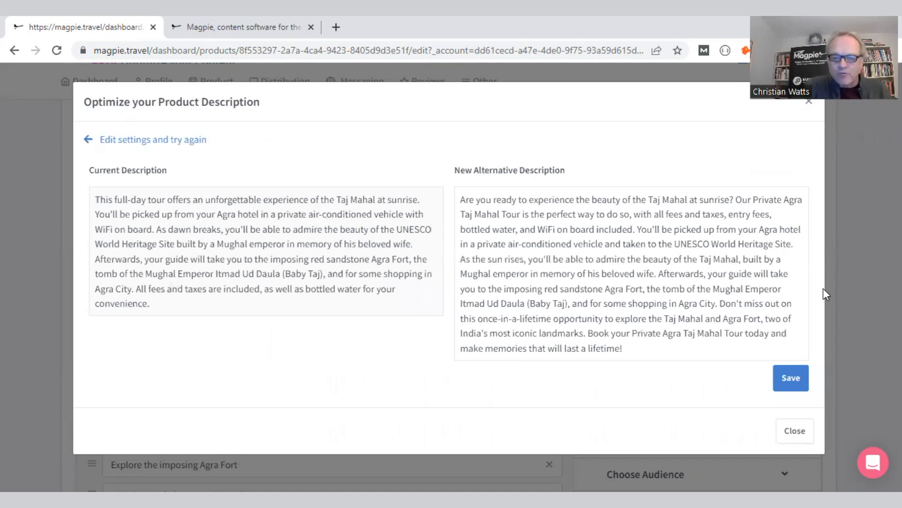
pyautogui.moveTo(753, 411)
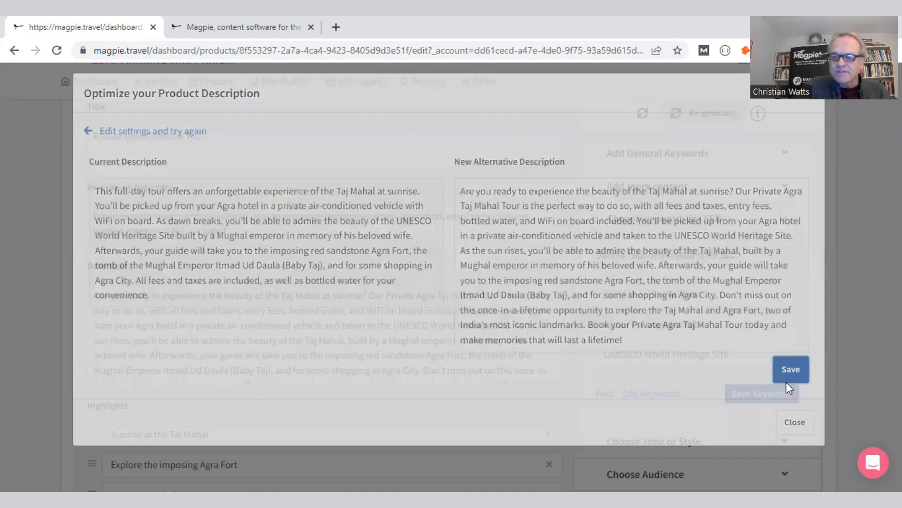
# - Save the new SNAS-style alternative description over the previous one
pyautogui.click(791, 369)
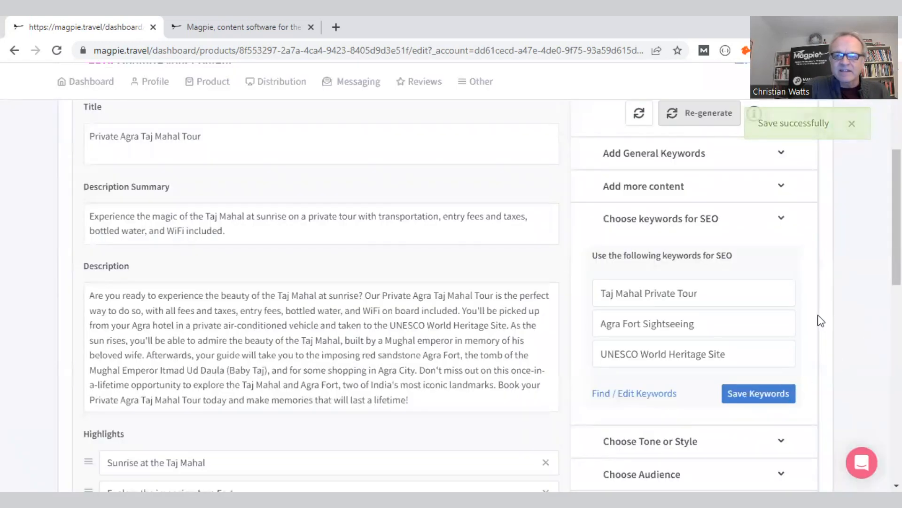
# - Choose German as the translation language in the Translate panel
pyautogui.scroll(-3)
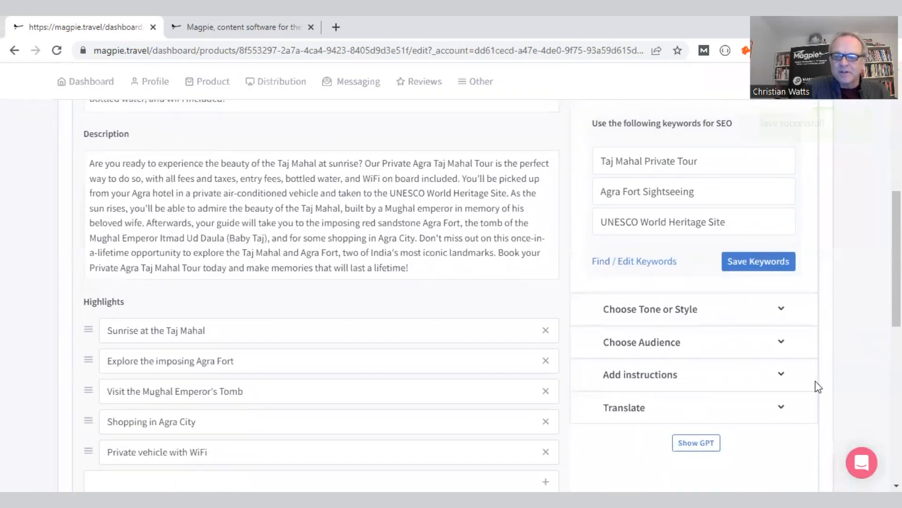
pyautogui.click(624, 407)
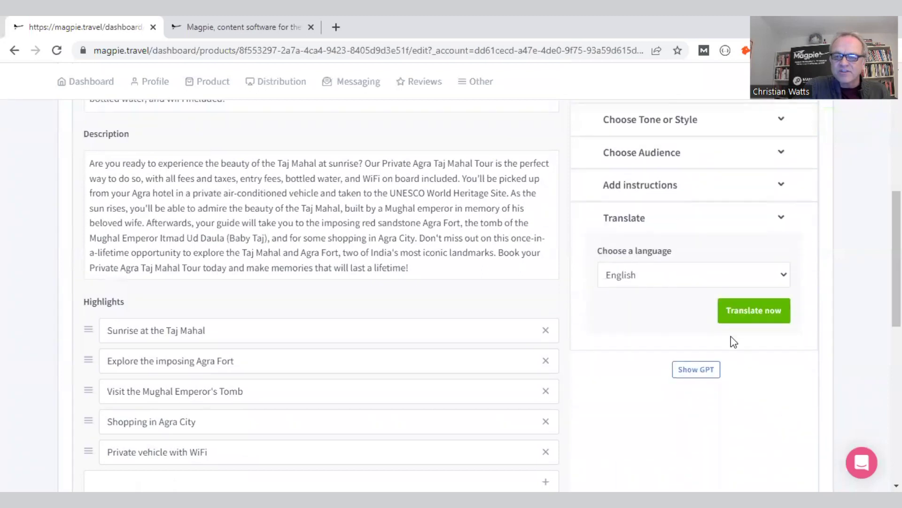
pyautogui.click(693, 275)
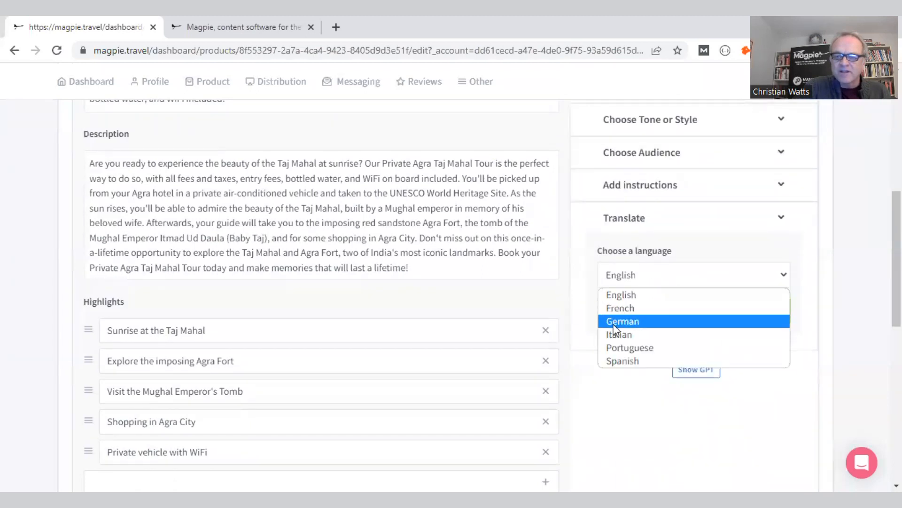
pyautogui.click(623, 322)
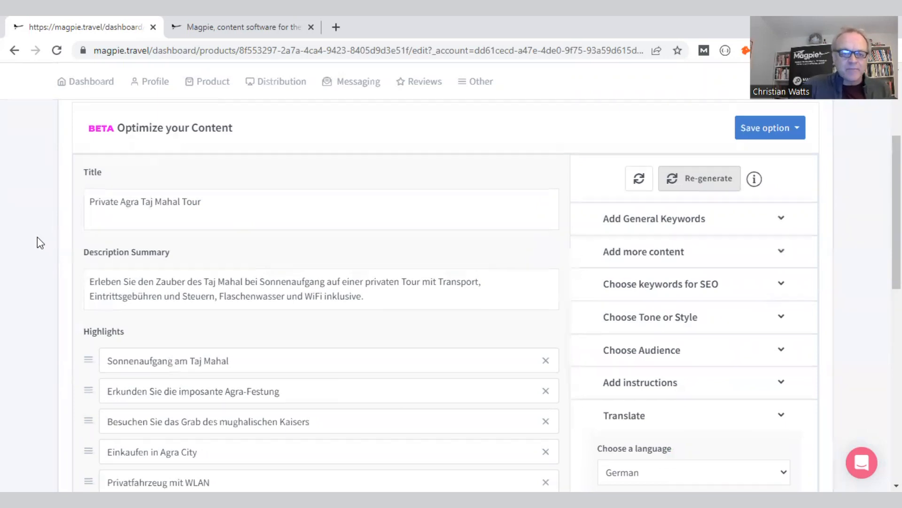
pyautogui.scroll(-3)
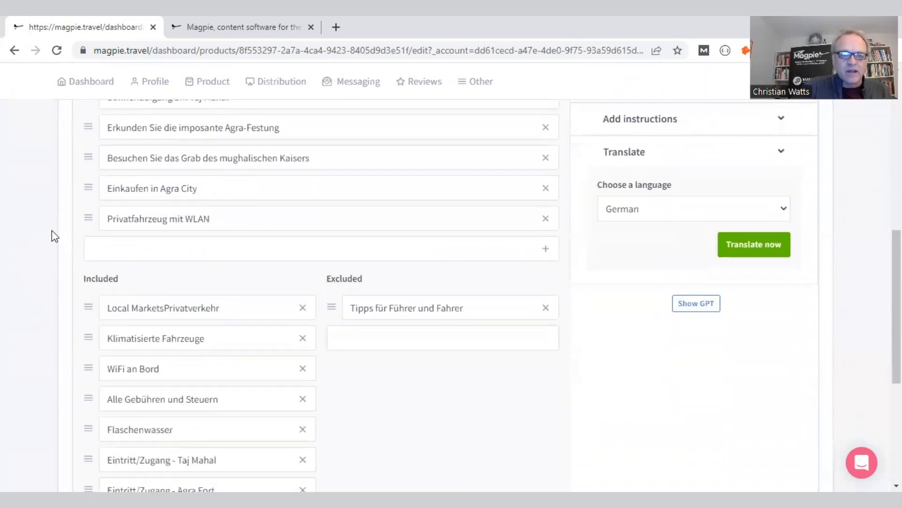
pyautogui.scroll(-3)
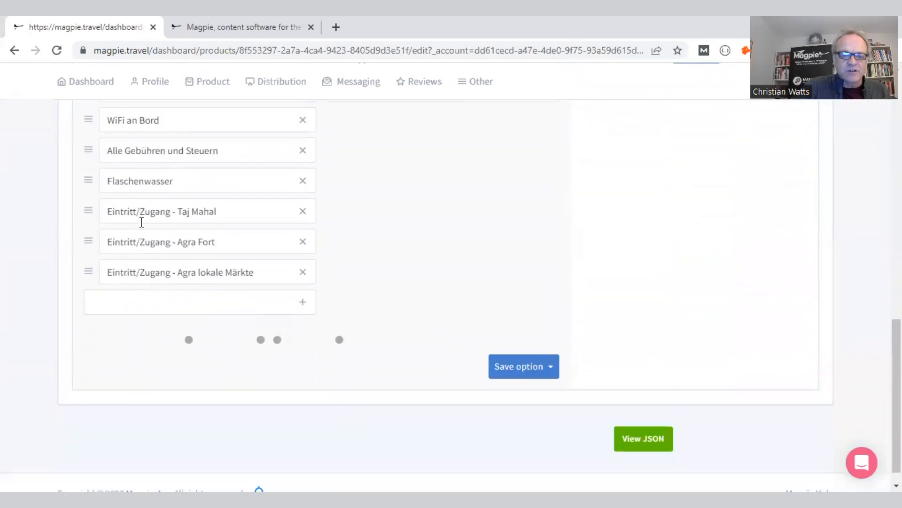
pyautogui.scroll(3)
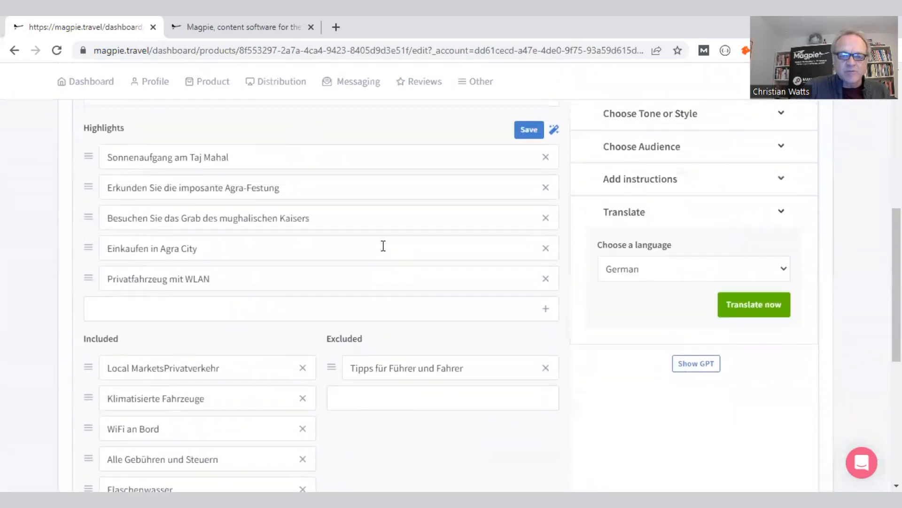
pyautogui.scroll(3)
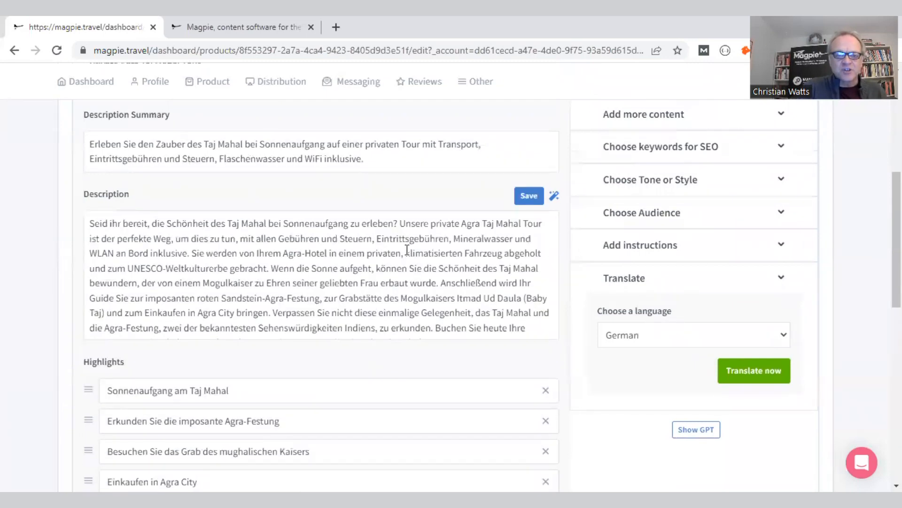
pyautogui.scroll(3)
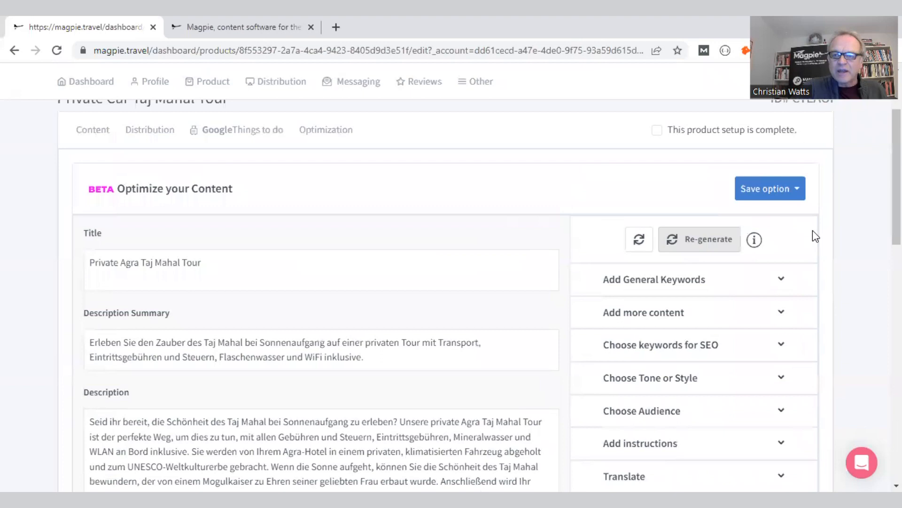
# - Create a new product version named 'german' holding the translation
pyautogui.click(769, 188)
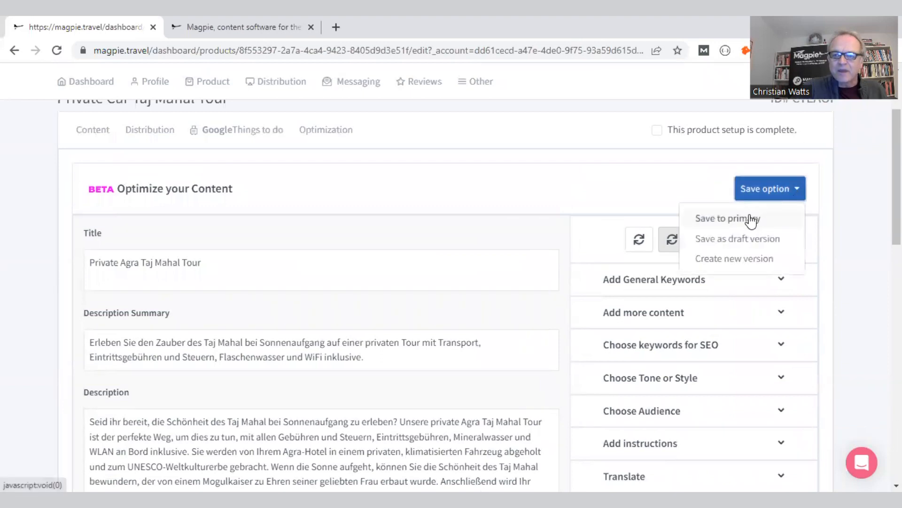
pyautogui.moveTo(749, 247)
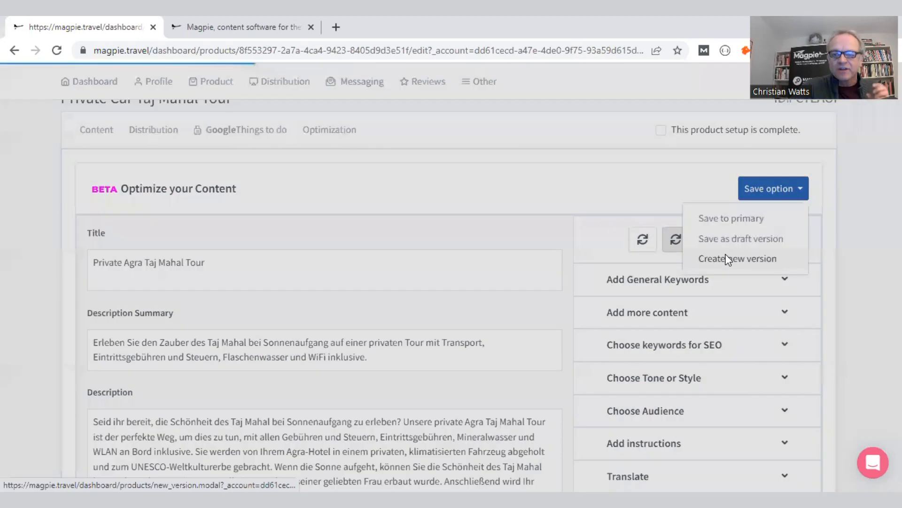
pyautogui.click(739, 258)
pyautogui.write('german')
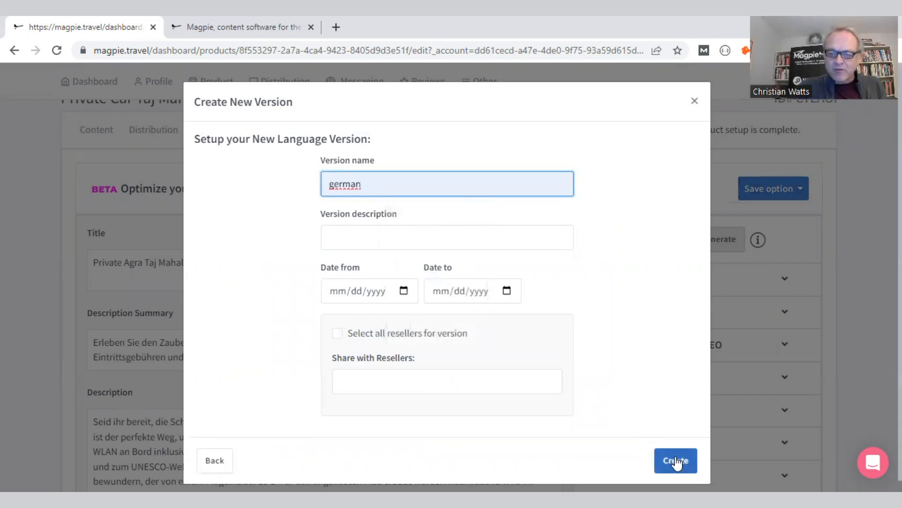
pyautogui.click(675, 460)
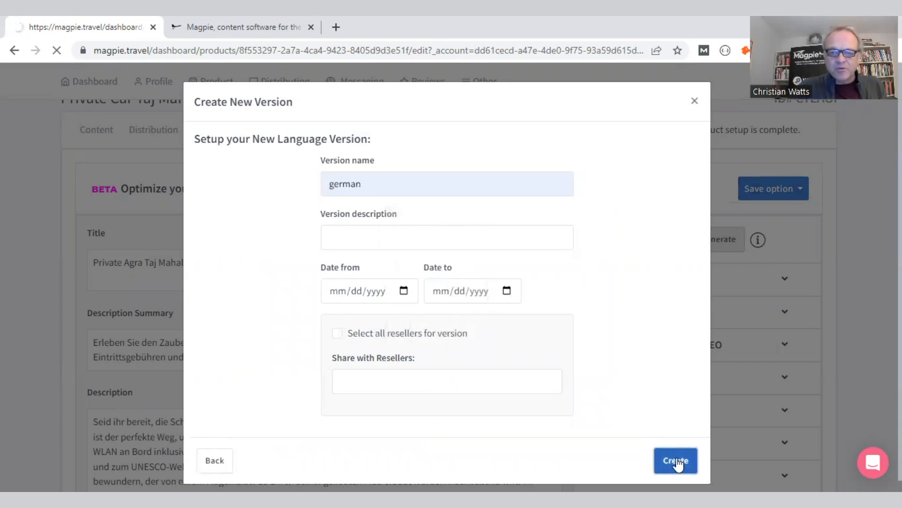
pyautogui.click(675, 460)
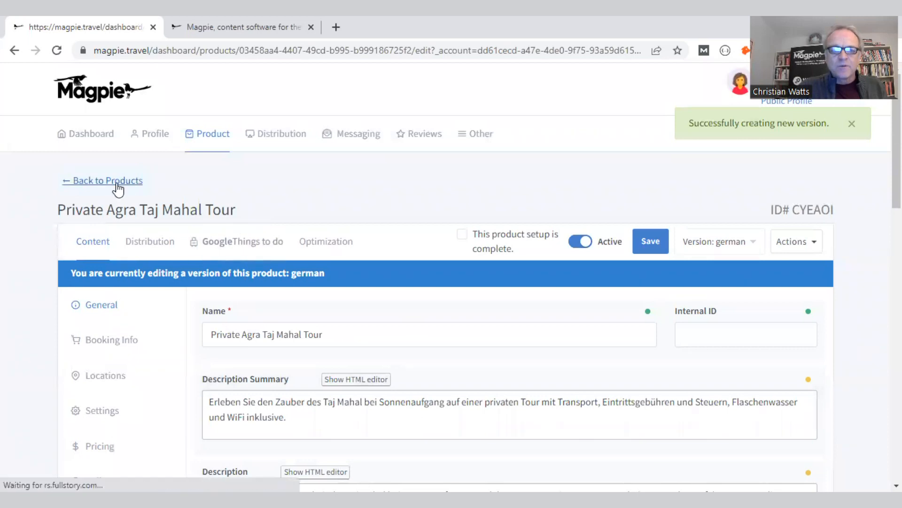
# - Go back to the My Products list, where the tour now scores 79
pyautogui.click(107, 180)
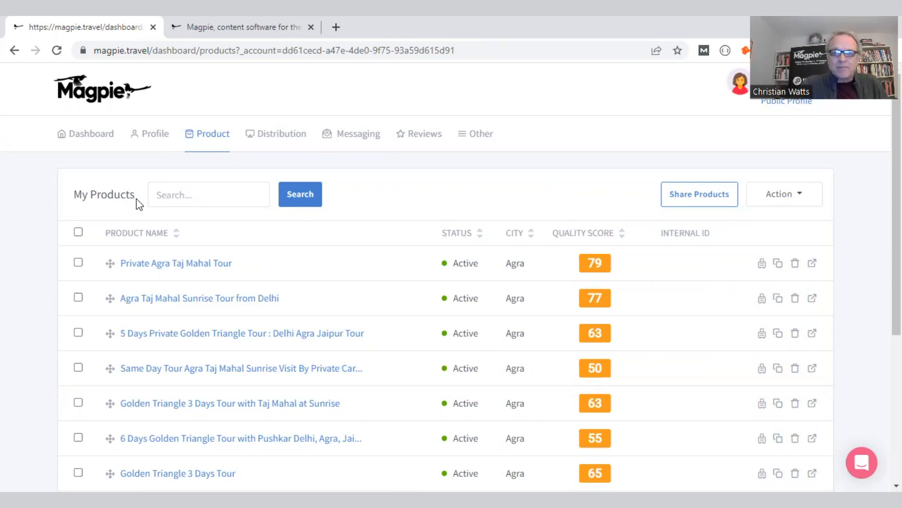
pyautogui.moveTo(176, 263)
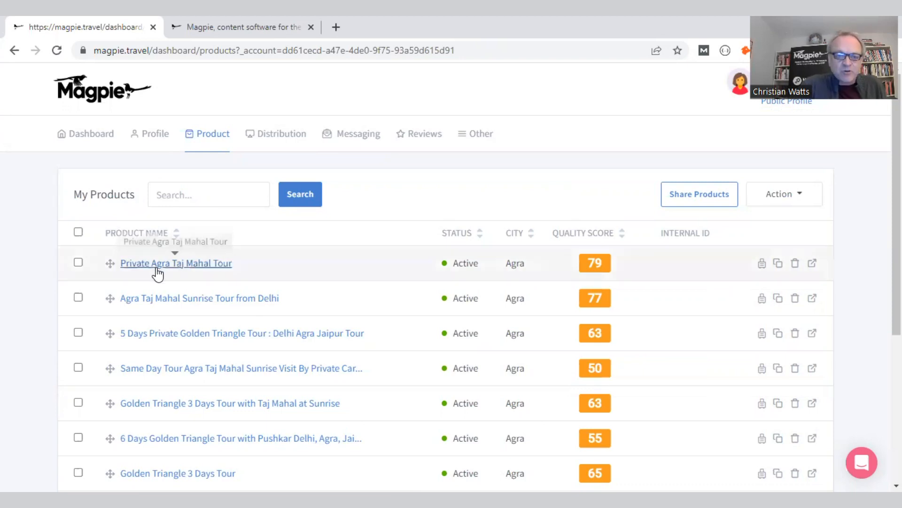
pyautogui.moveTo(290, 270)
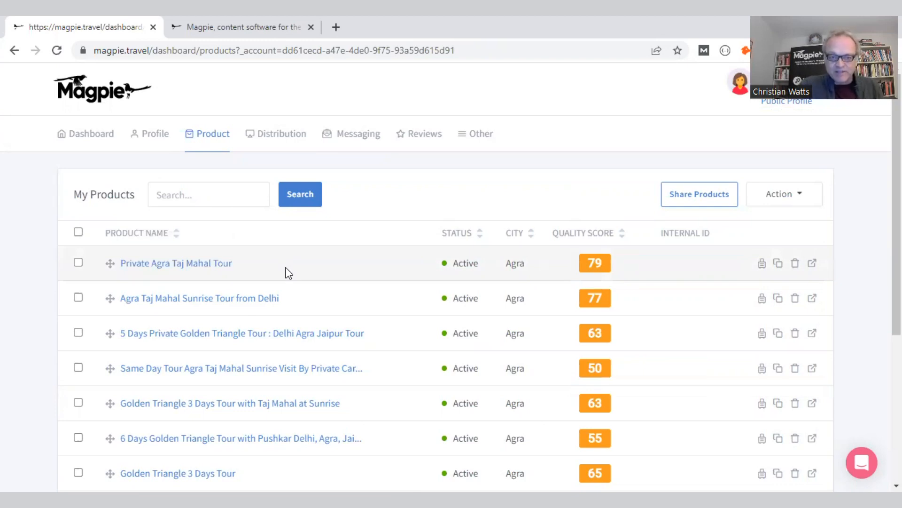
# - Begin Share Products and select the six-day Golden Triangle tour for sharing with resellers
pyautogui.click(700, 193)
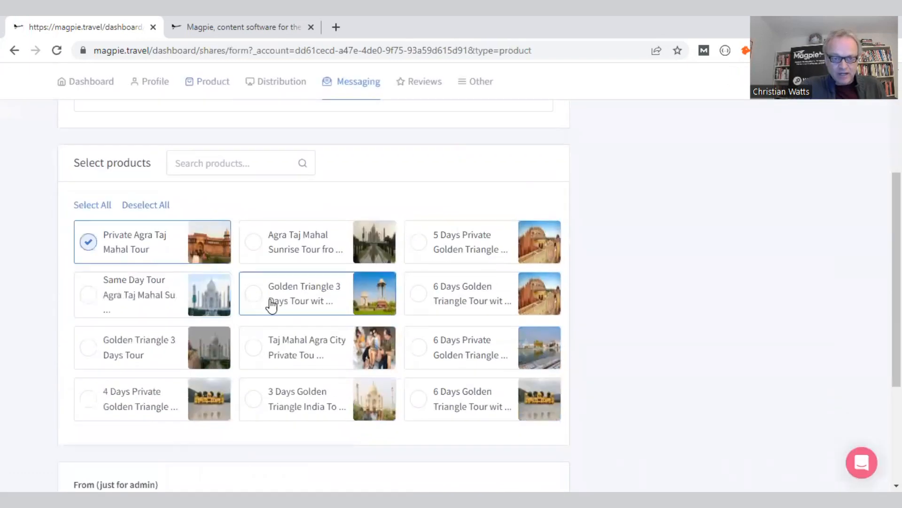
pyautogui.moveTo(496, 293)
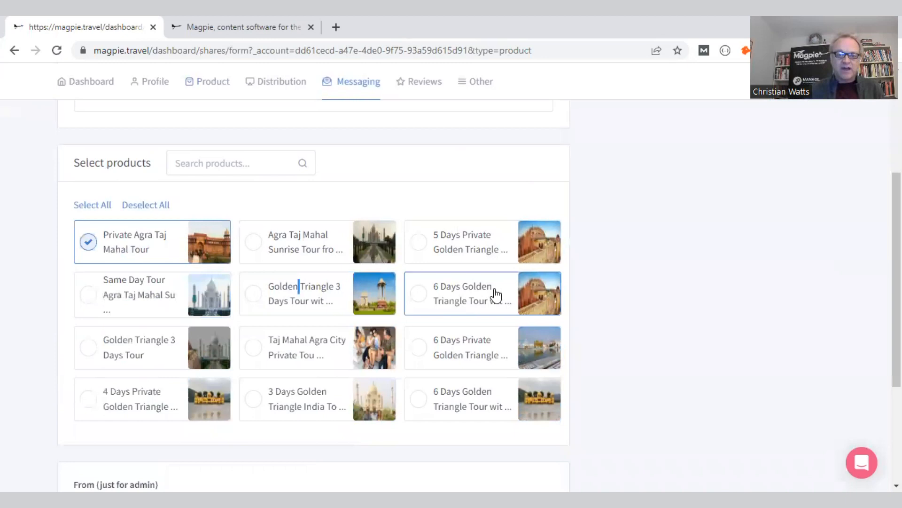
pyautogui.click(418, 294)
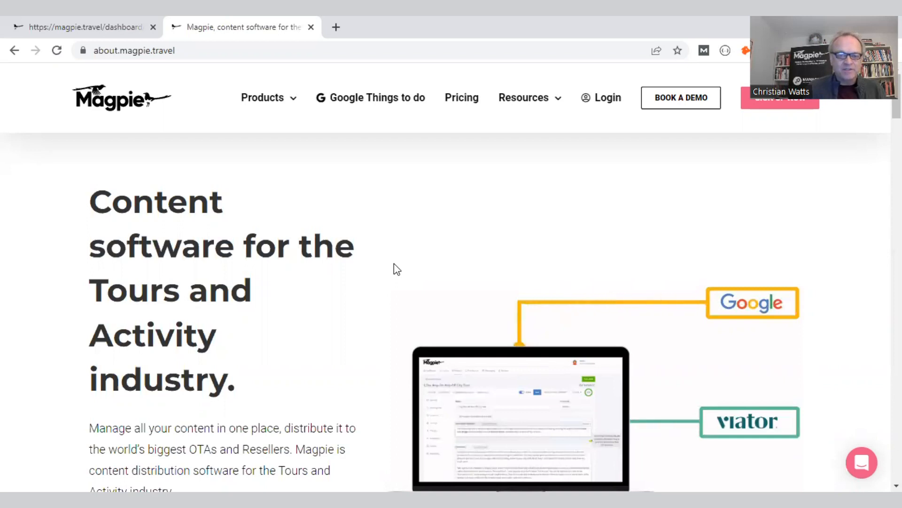
pyautogui.moveTo(278, 344)
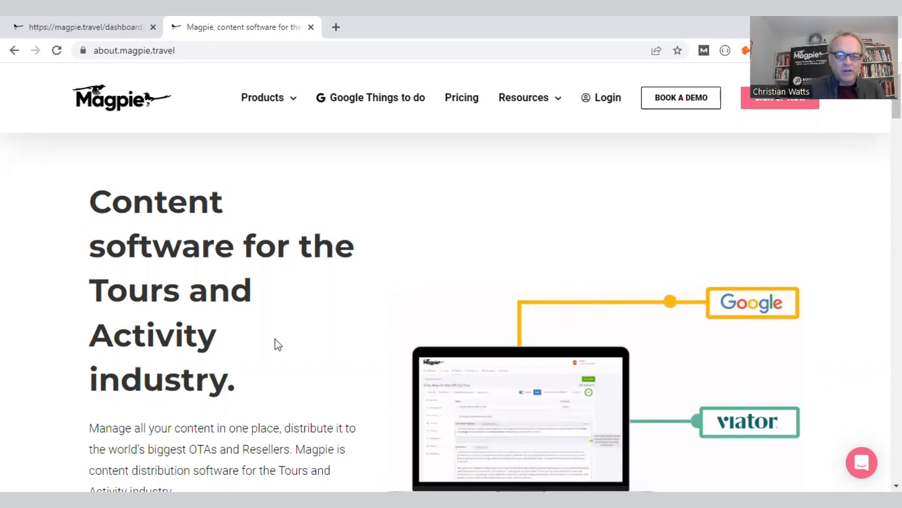